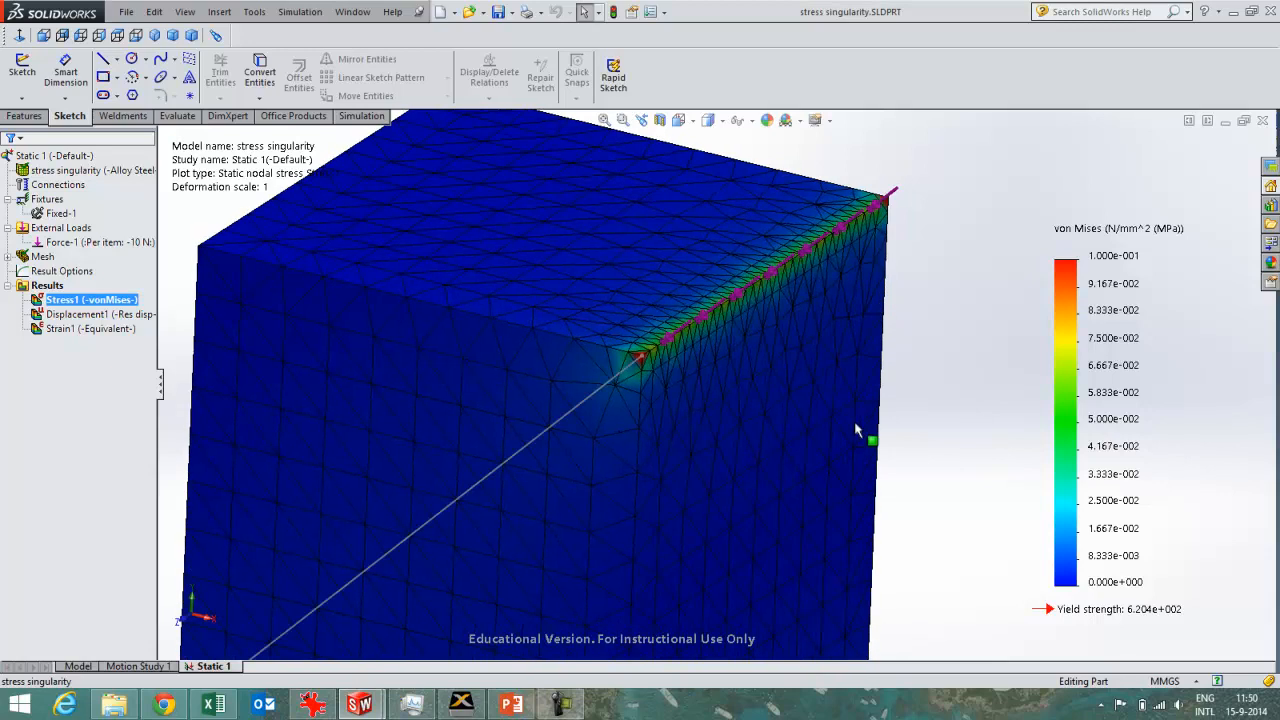
{"action": "mouse_move", "coordinate": [812, 435]}
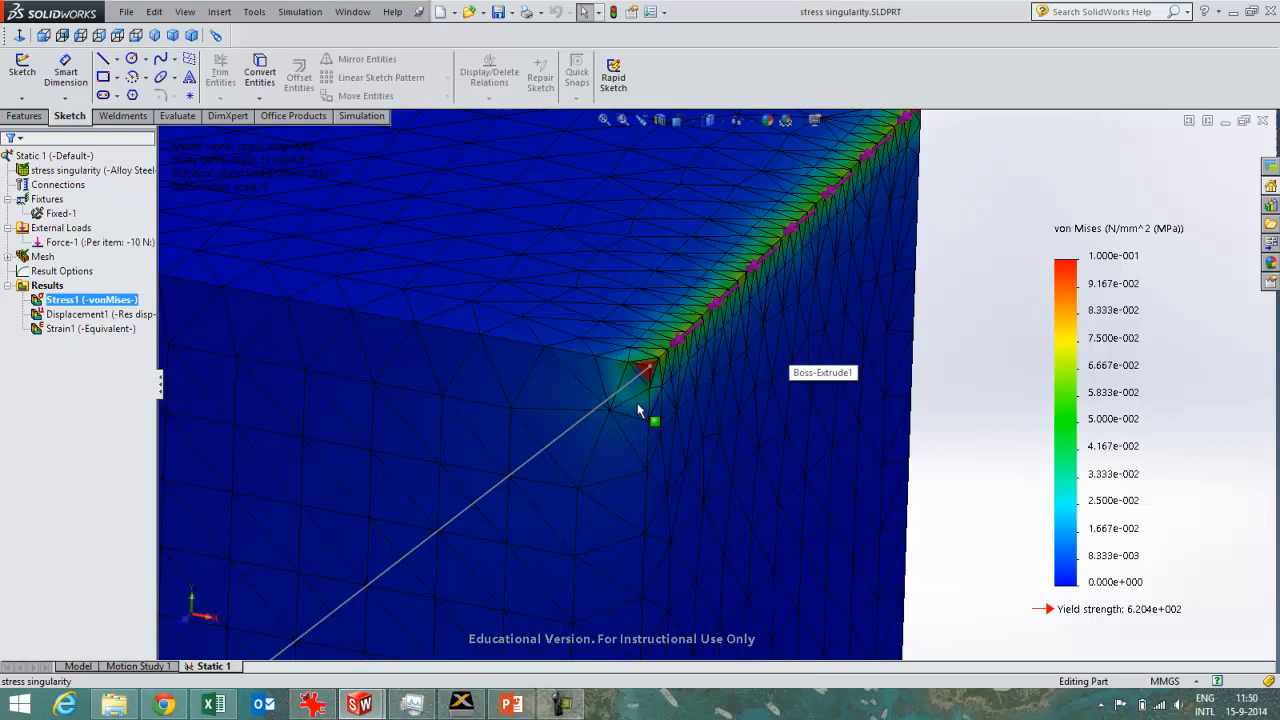
{"action": "mouse_move", "coordinate": [633, 415]}
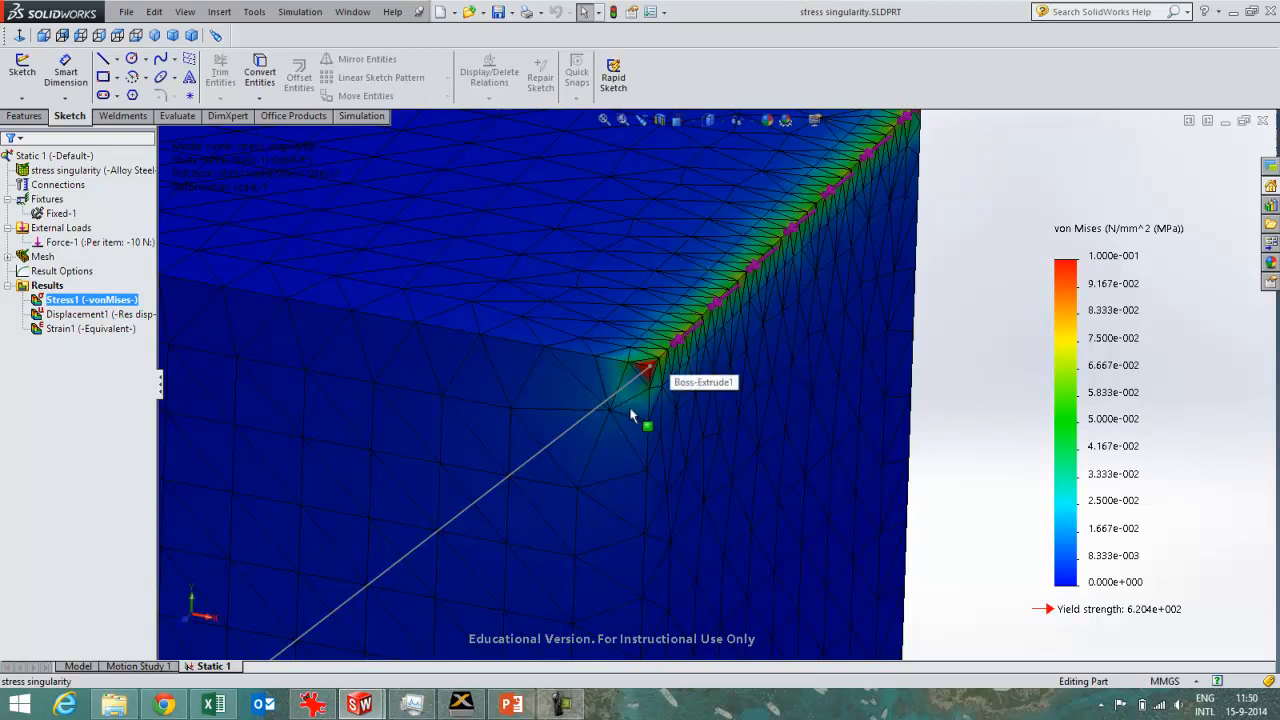
{"action": "mouse_move", "coordinate": [429, 414]}
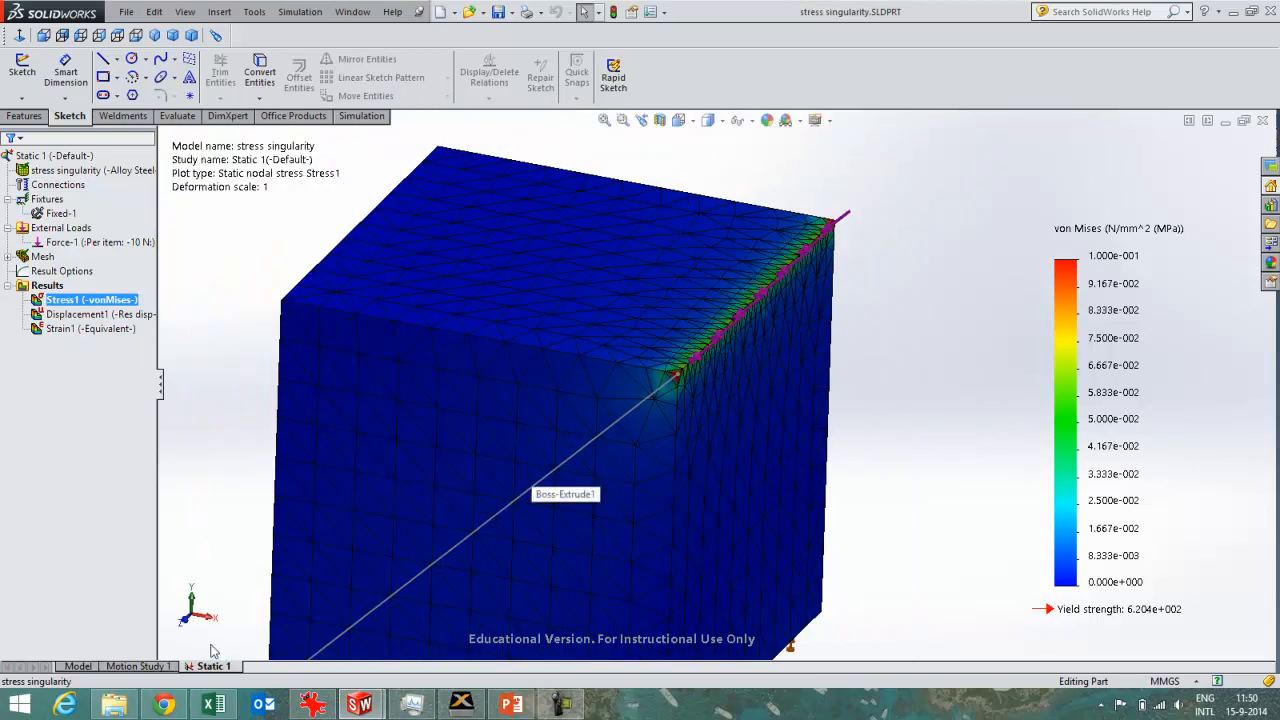
Expand Boss-Extrude1 in the model tree, then return to the Static 1 study
{"action": "left_click", "coordinate": [77, 666]}
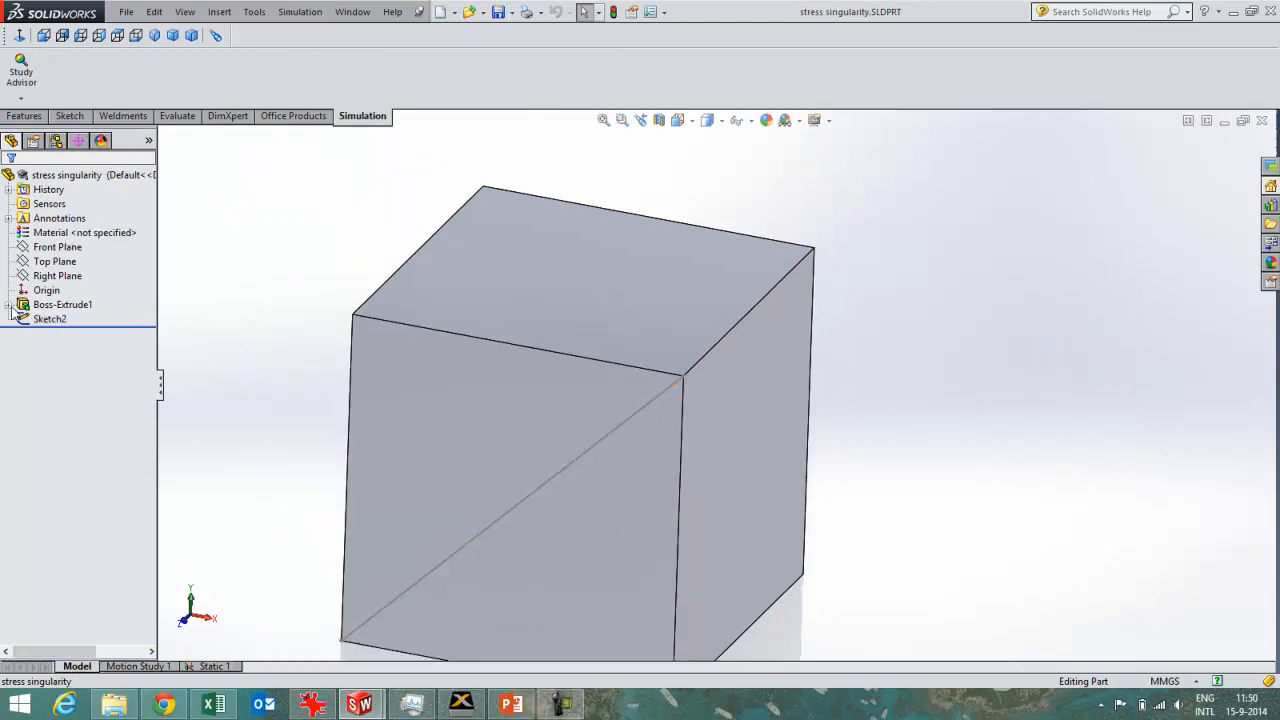
{"action": "left_click", "coordinate": [50, 318]}
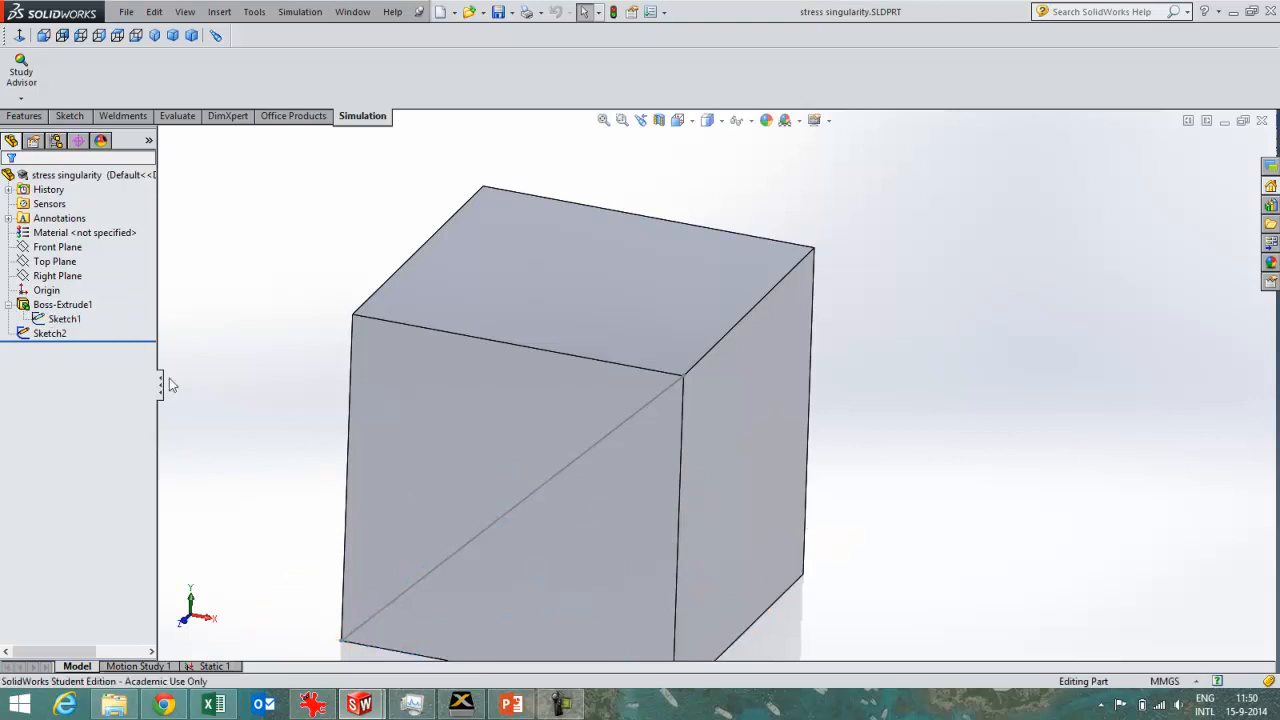
{"action": "left_click", "coordinate": [50, 333]}
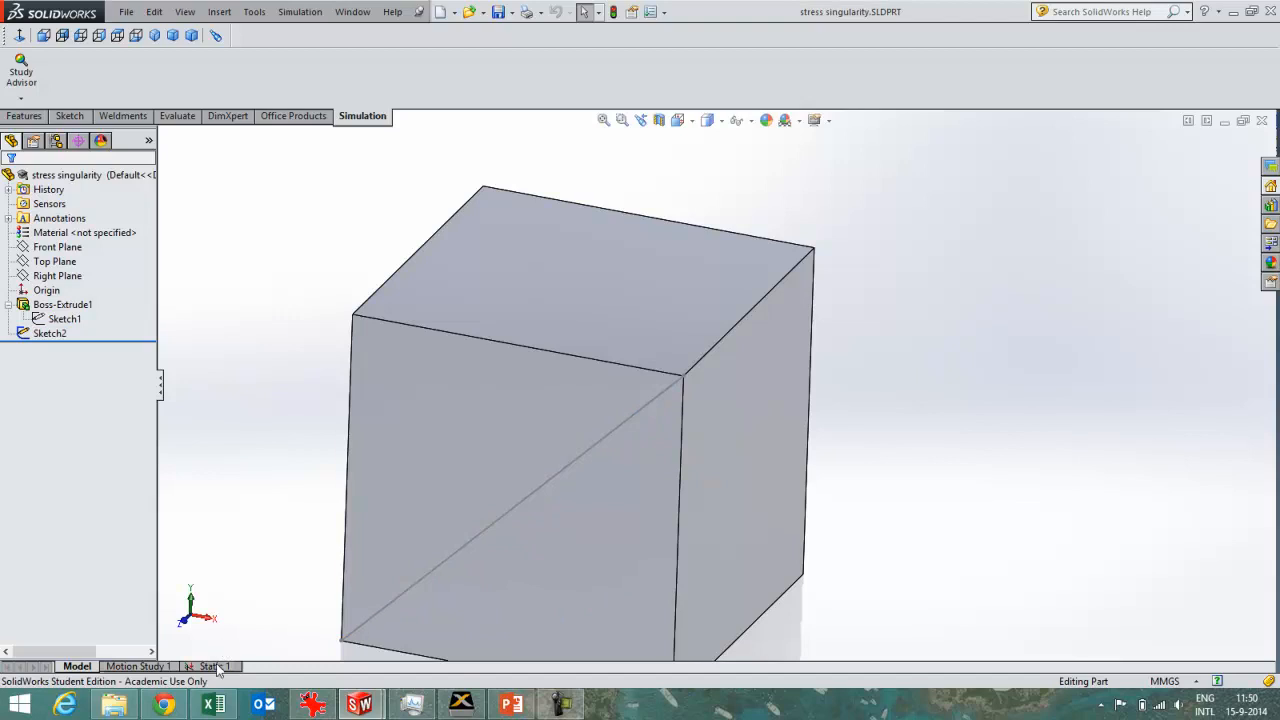
{"action": "left_click", "coordinate": [210, 666]}
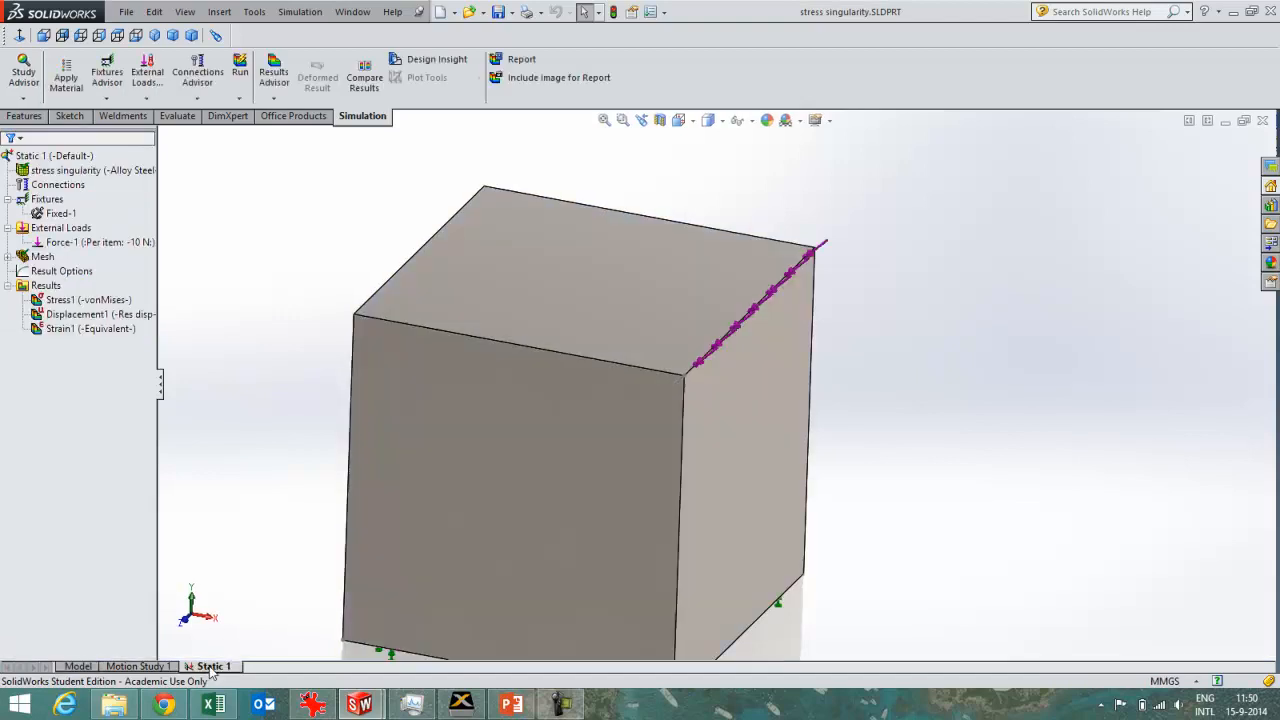
{"action": "right_click", "coordinate": [63, 242]}
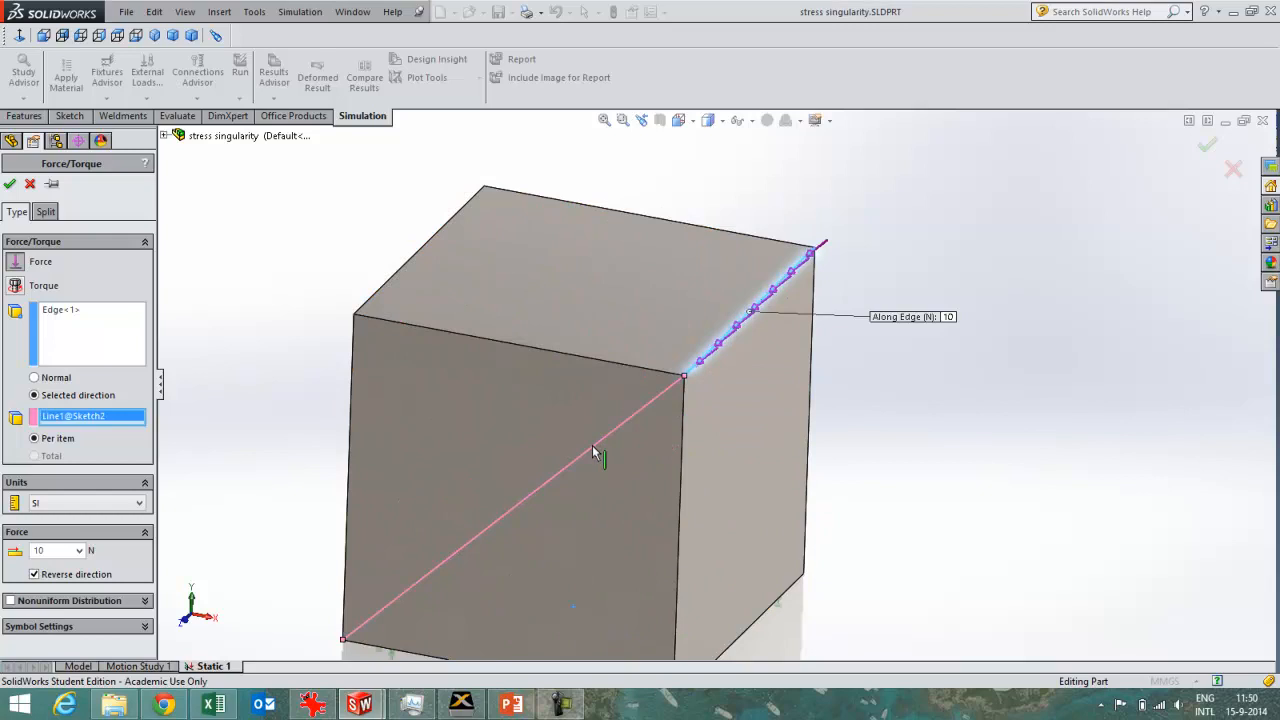
{"action": "mouse_move", "coordinate": [48, 290]}
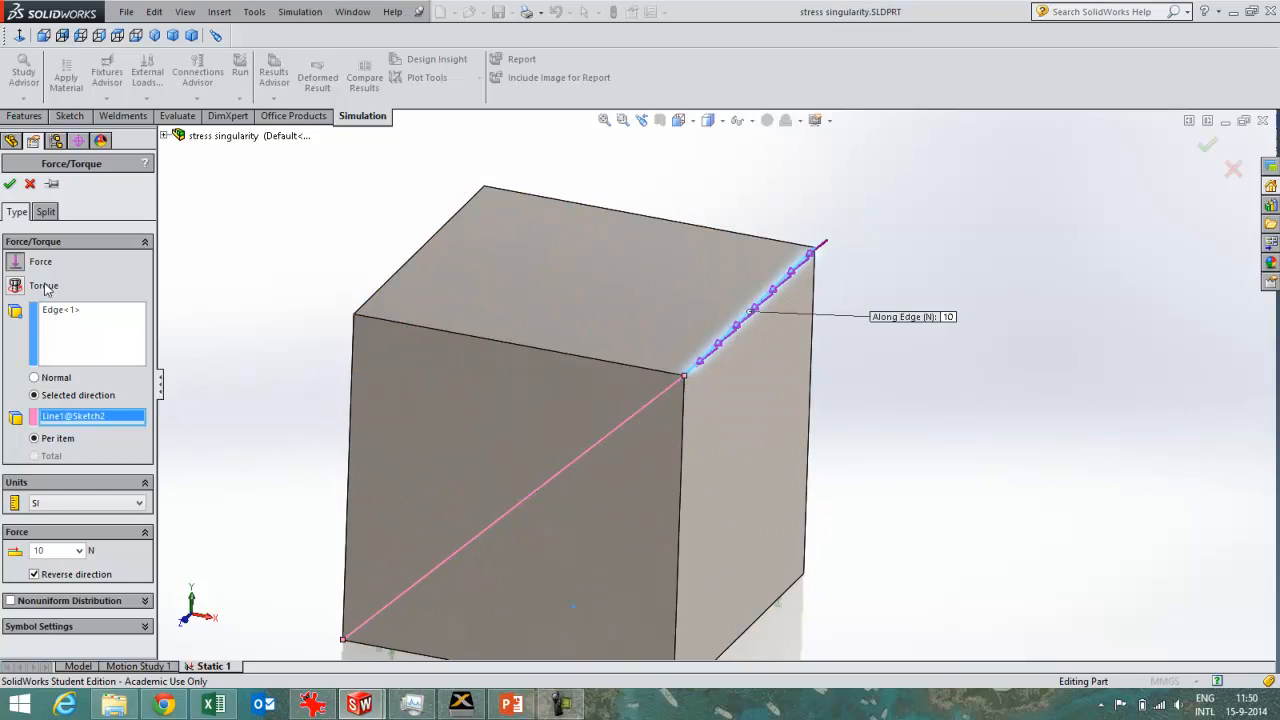
{"action": "left_click", "coordinate": [10, 183]}
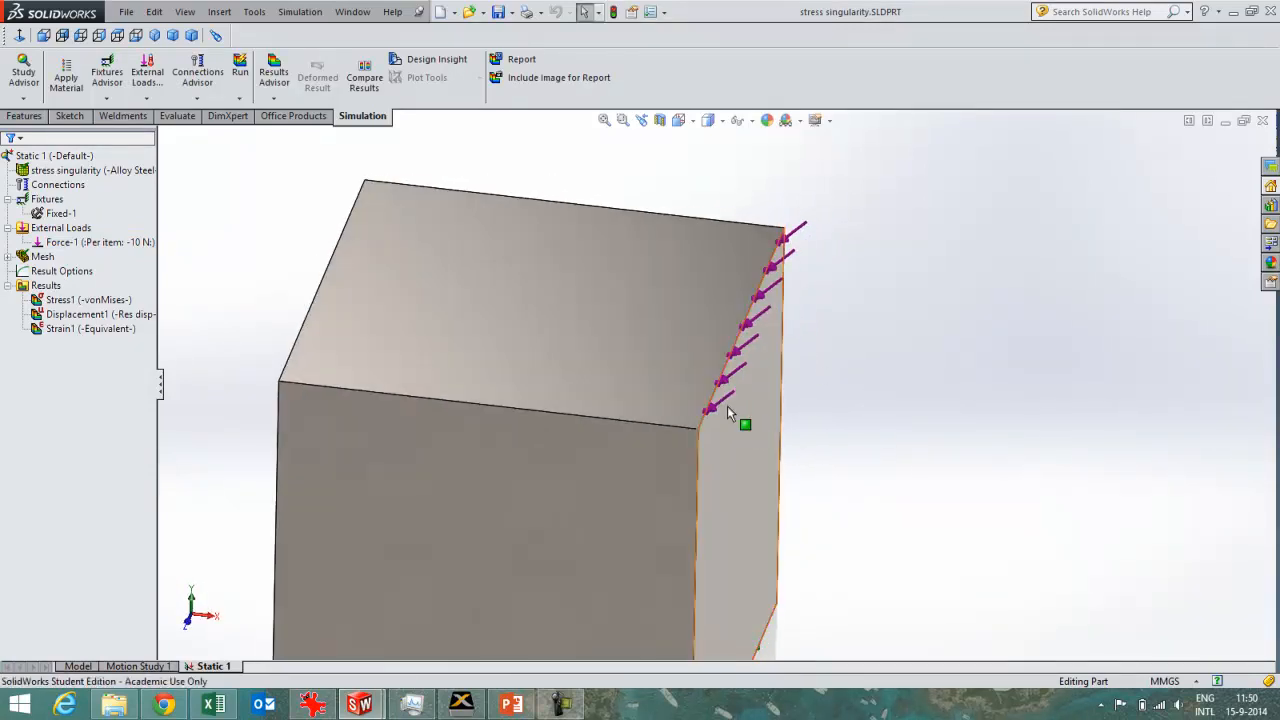
Select the -10 N Force-1 load, then open Stress1 (-vonMises-) result options
{"action": "left_click", "coordinate": [697, 428]}
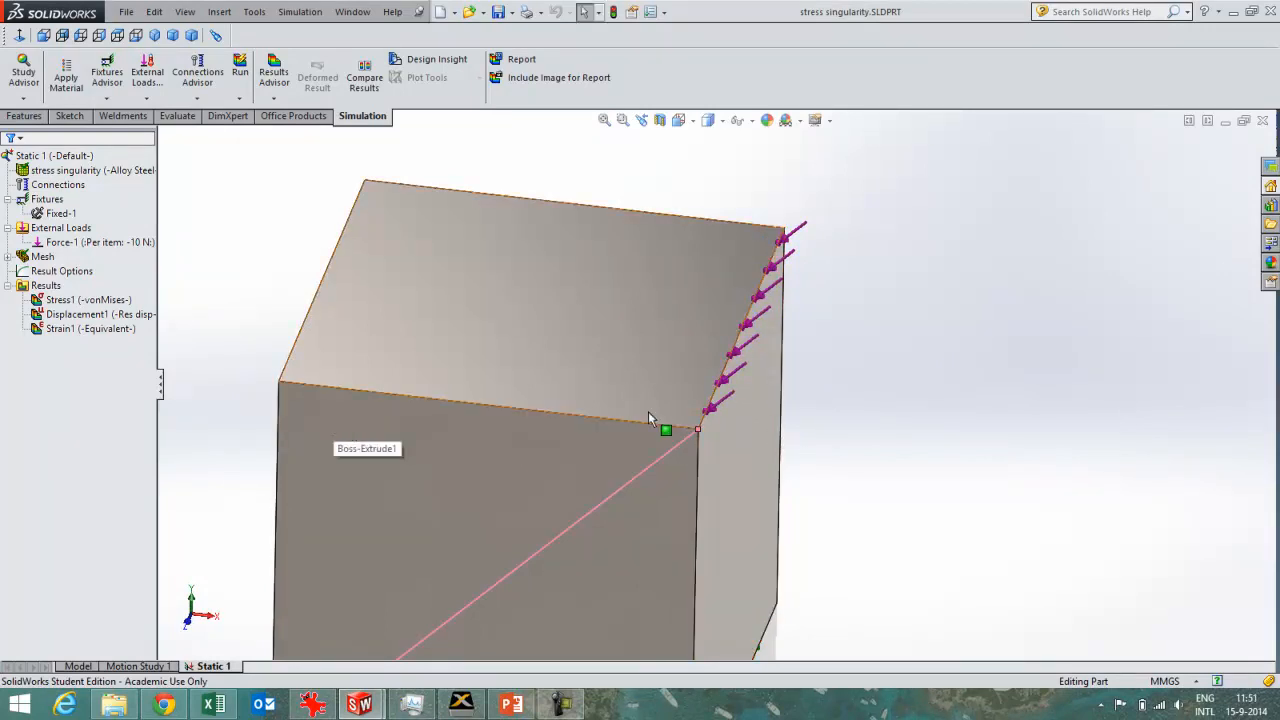
{"action": "mouse_move", "coordinate": [905, 490]}
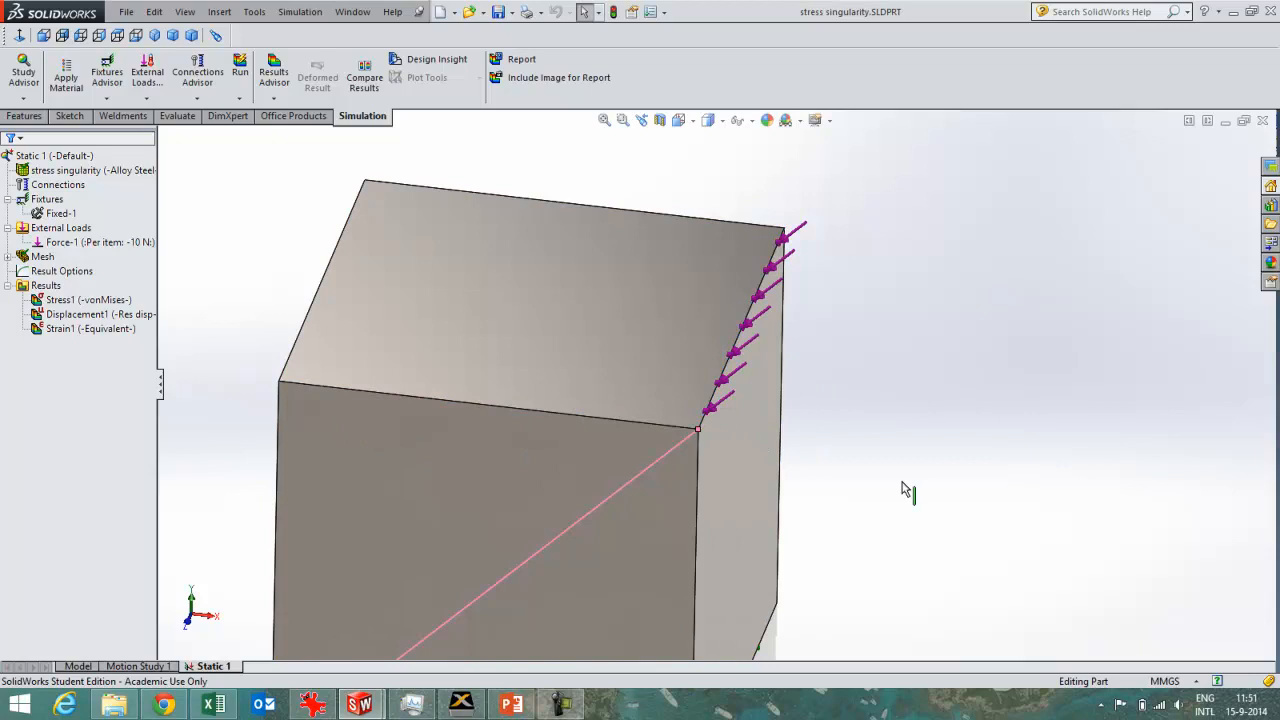
{"action": "mouse_move", "coordinate": [710, 415]}
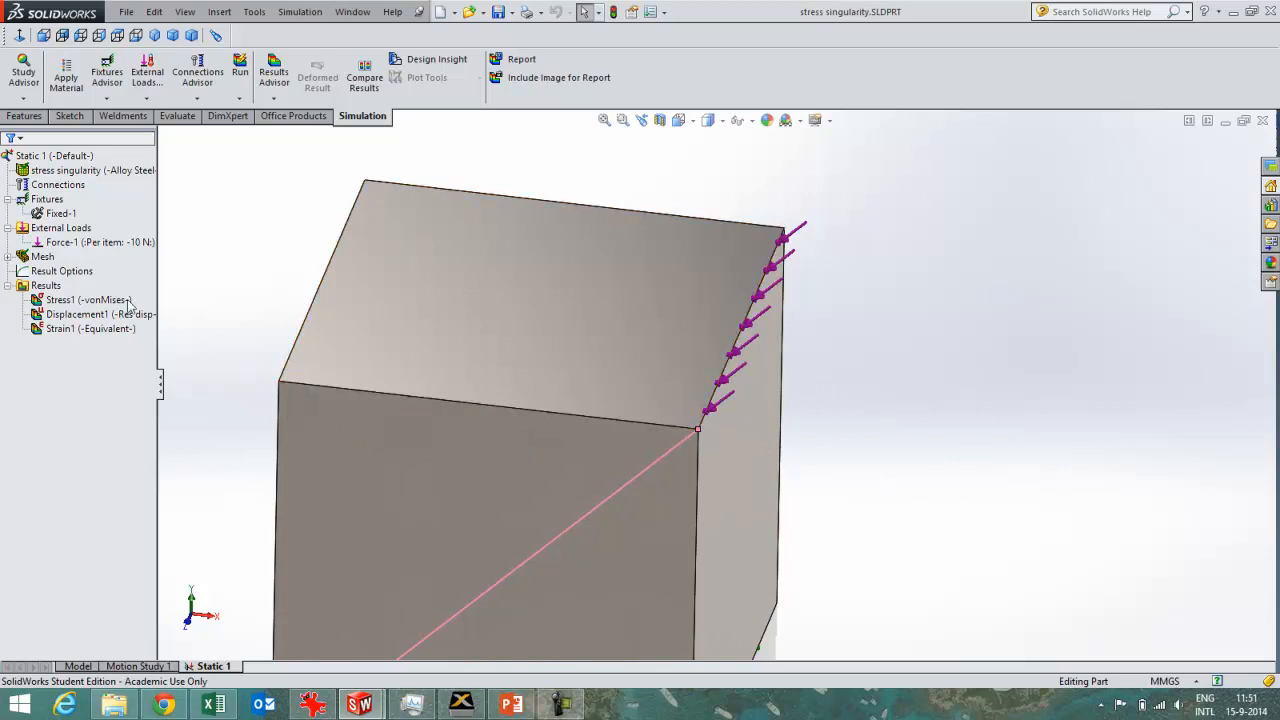
{"action": "left_click", "coordinate": [98, 242]}
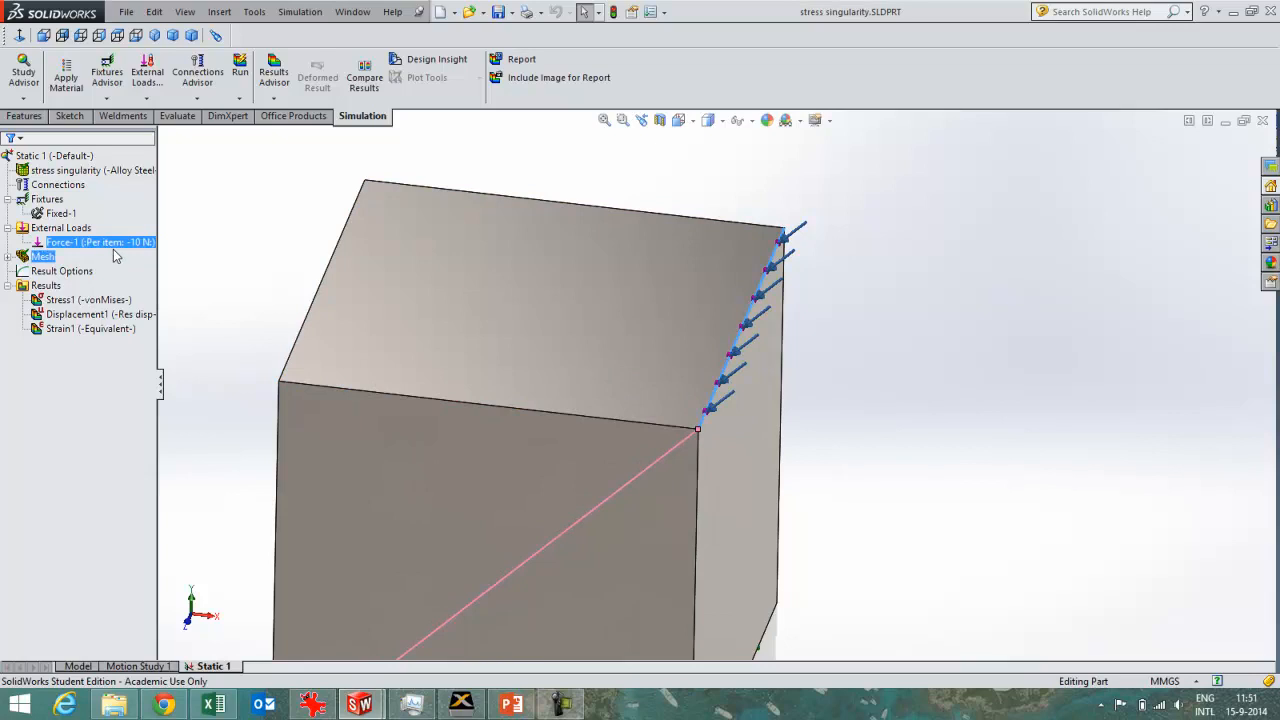
{"action": "mouse_move", "coordinate": [710, 415]}
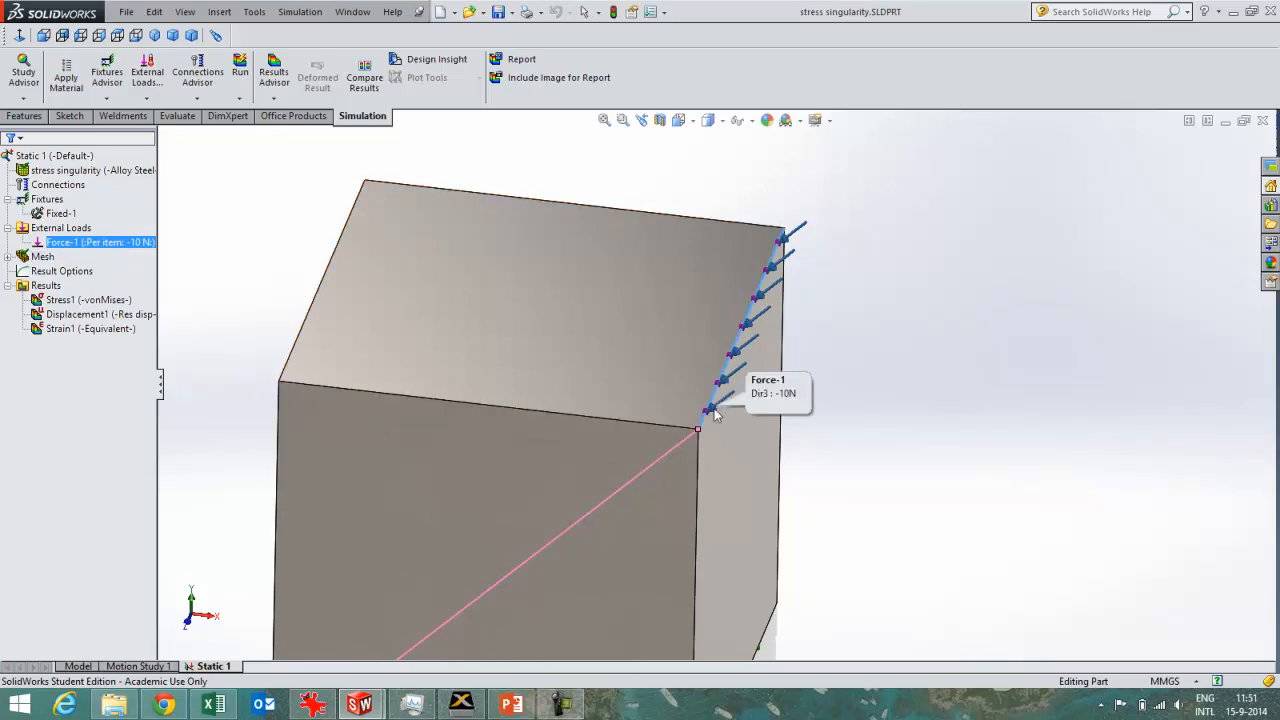
{"action": "mouse_move", "coordinate": [854, 506]}
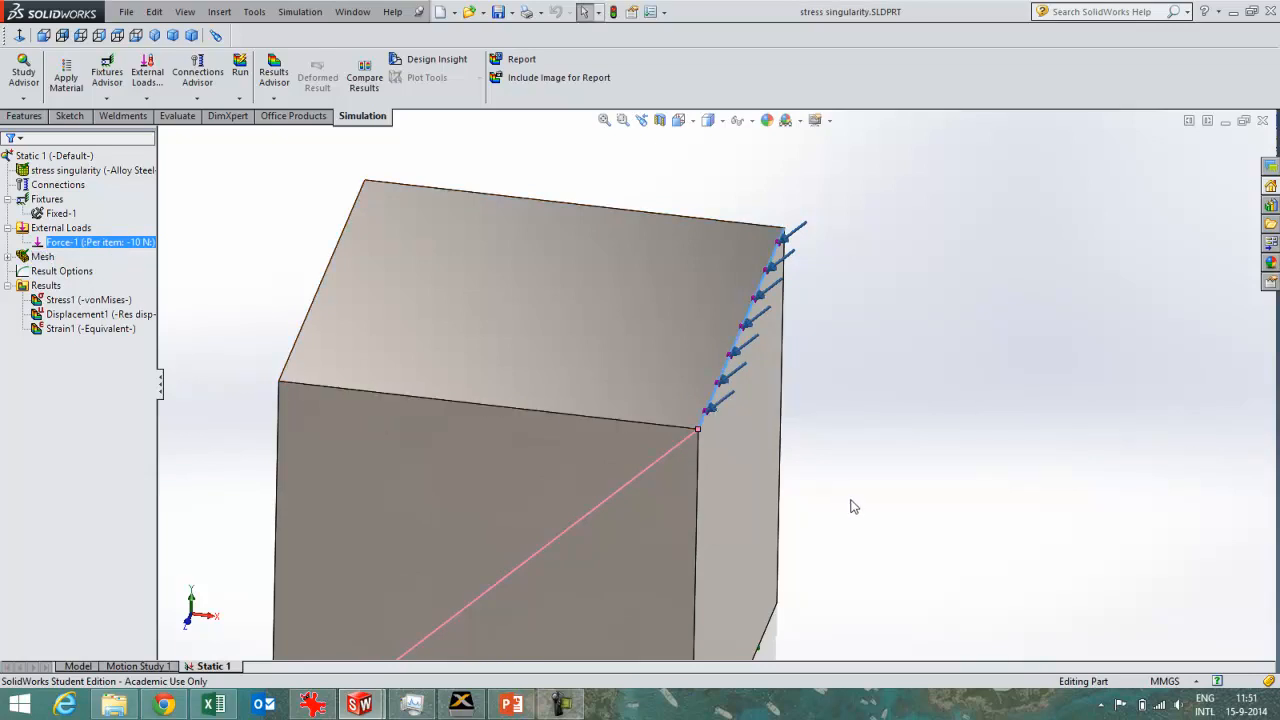
{"action": "mouse_move", "coordinate": [780, 490]}
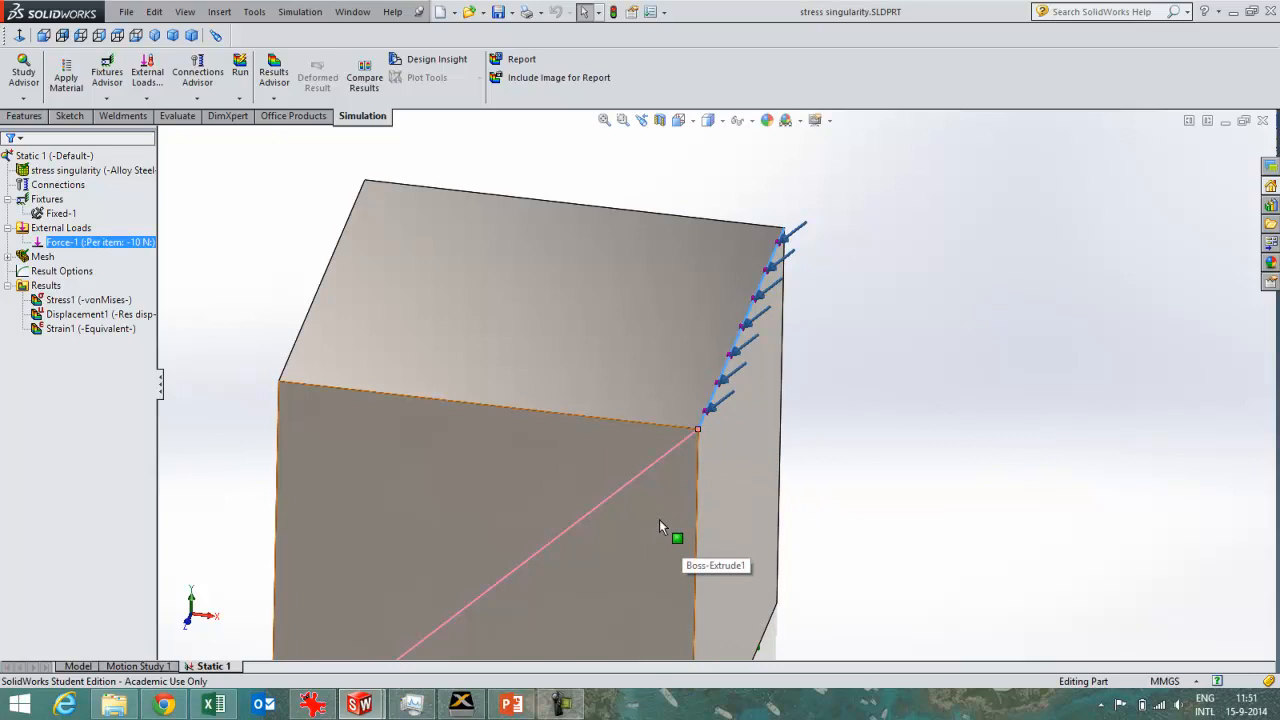
{"action": "left_click", "coordinate": [88, 300]}
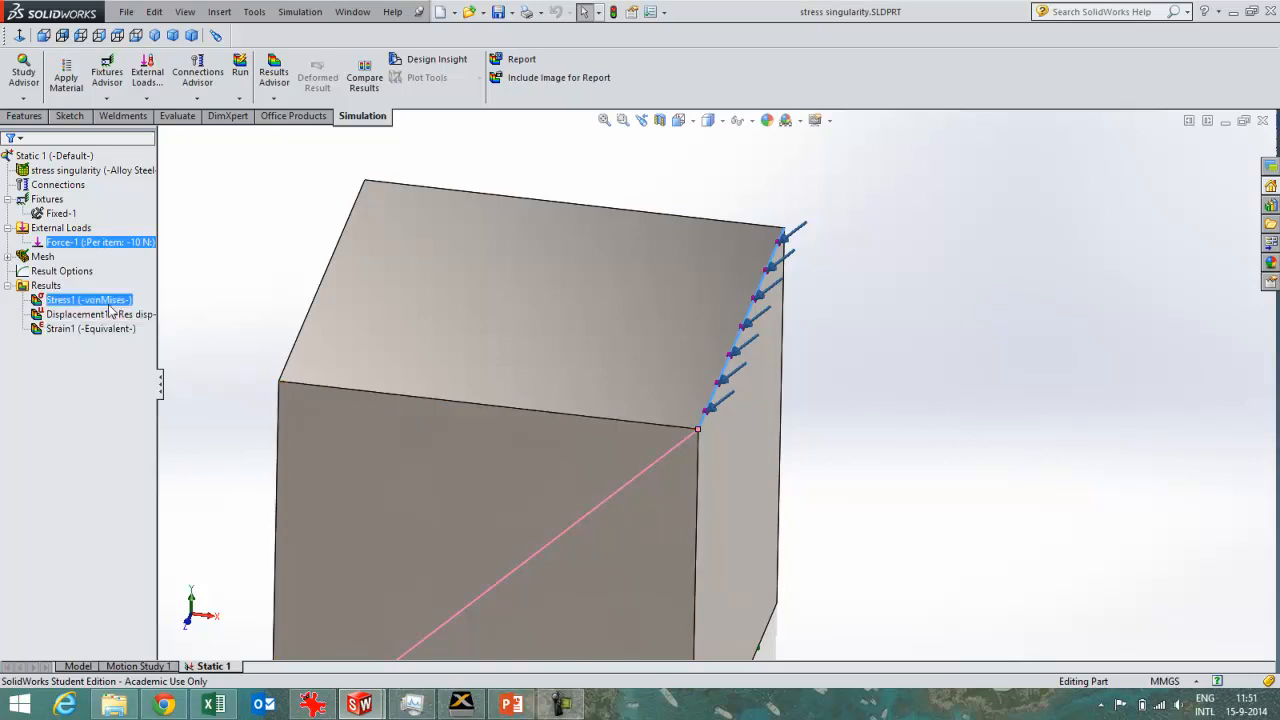
{"action": "right_click", "coordinate": [87, 300]}
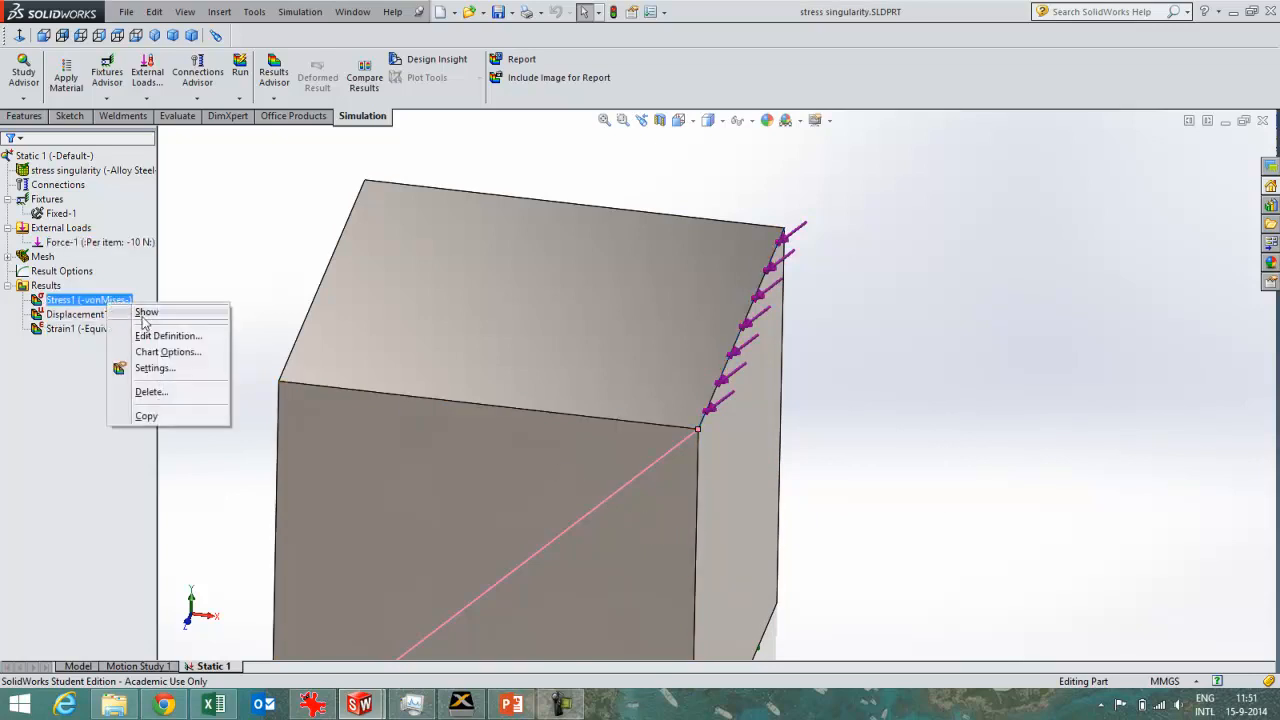
Show the von Mises stress plot, then select Control-1 under Mesh Controls
{"action": "left_click", "coordinate": [146, 311]}
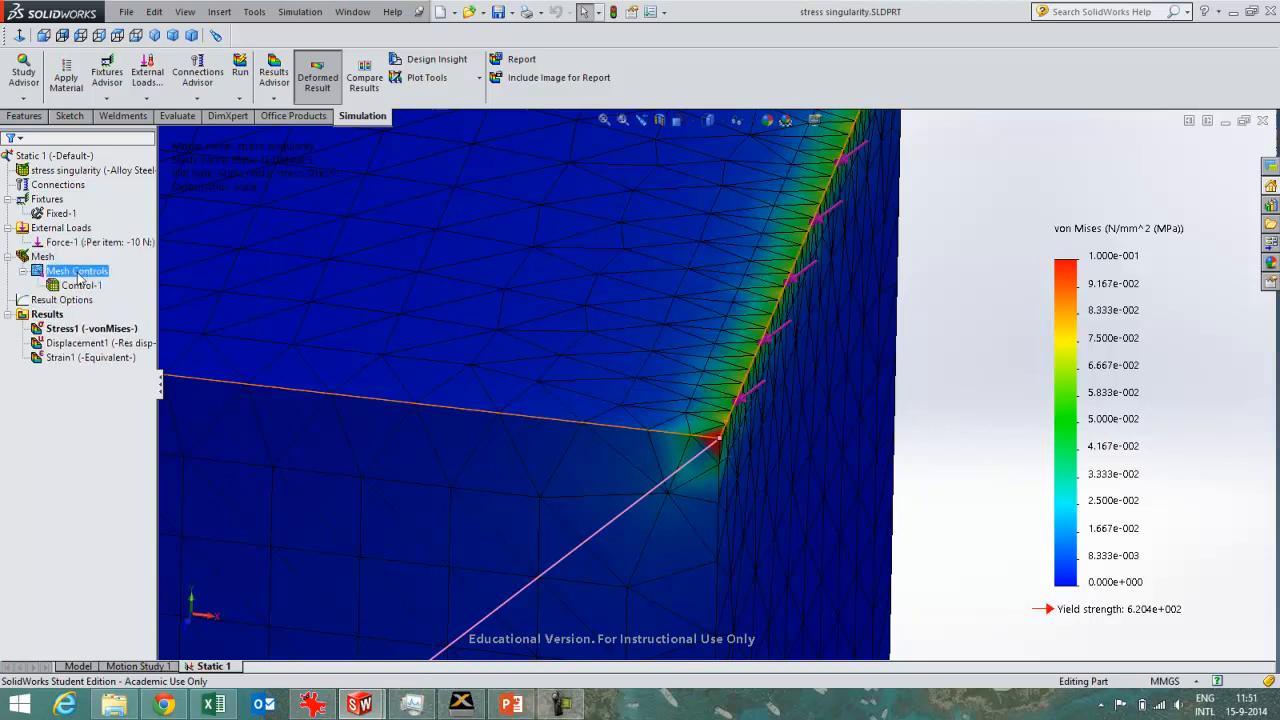
{"action": "double_click", "coordinate": [75, 271]}
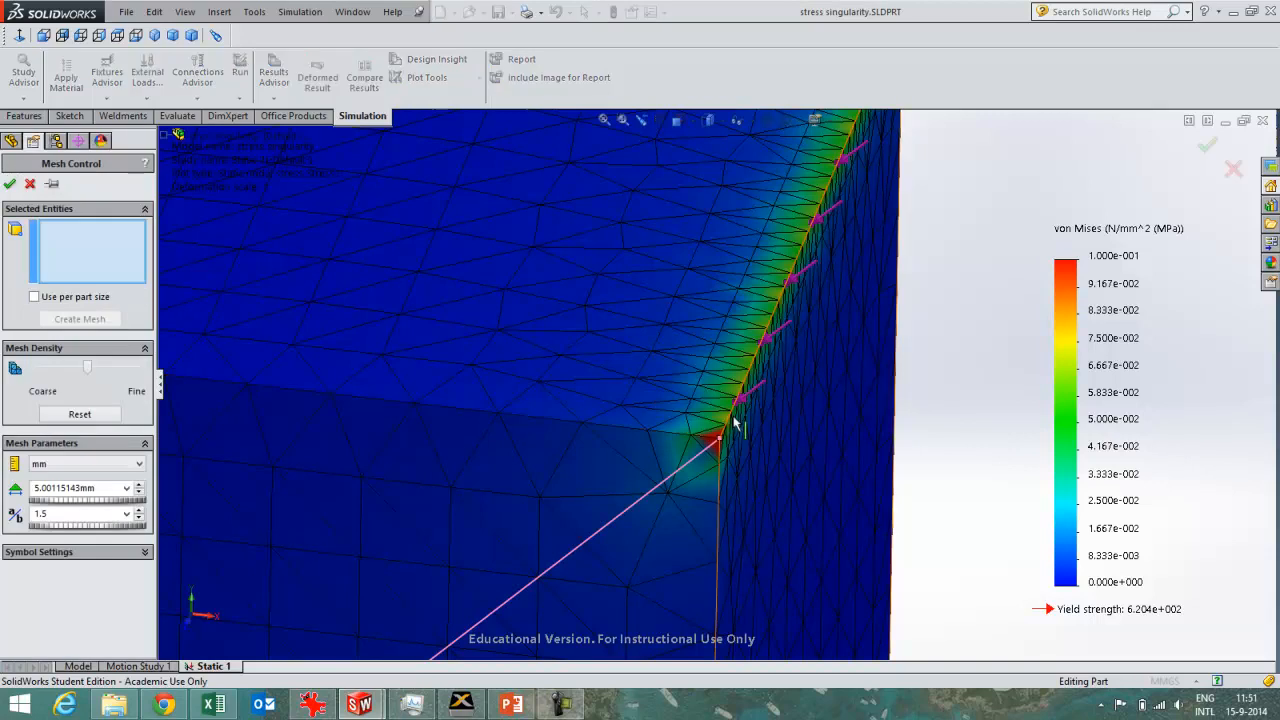
{"action": "mouse_move", "coordinate": [730, 420]}
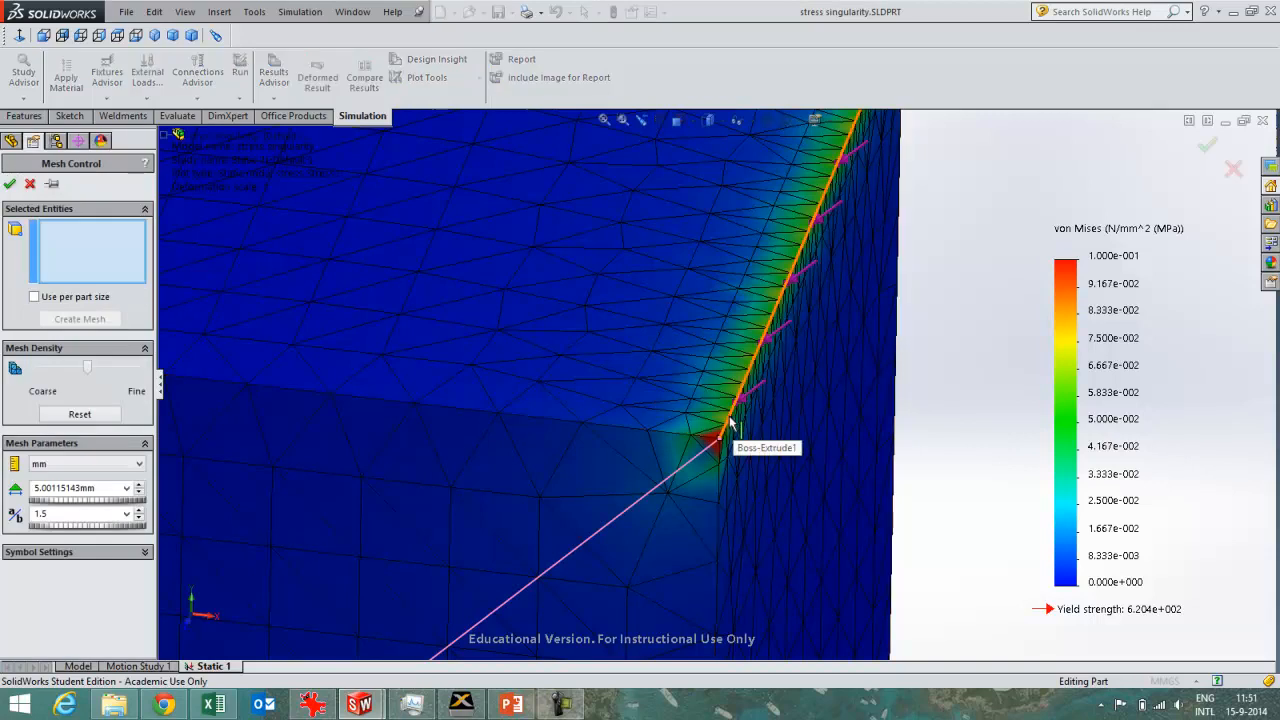
{"action": "left_click", "coordinate": [10, 184]}
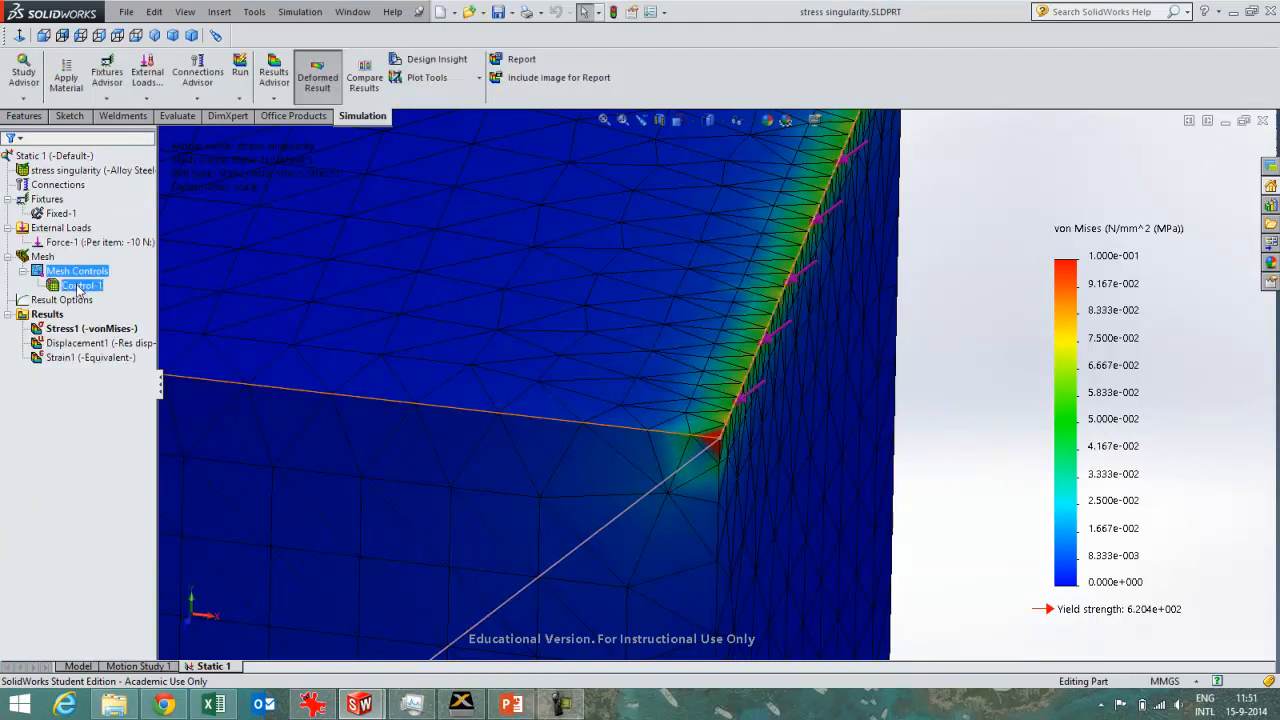
{"action": "right_click", "coordinate": [82, 285]}
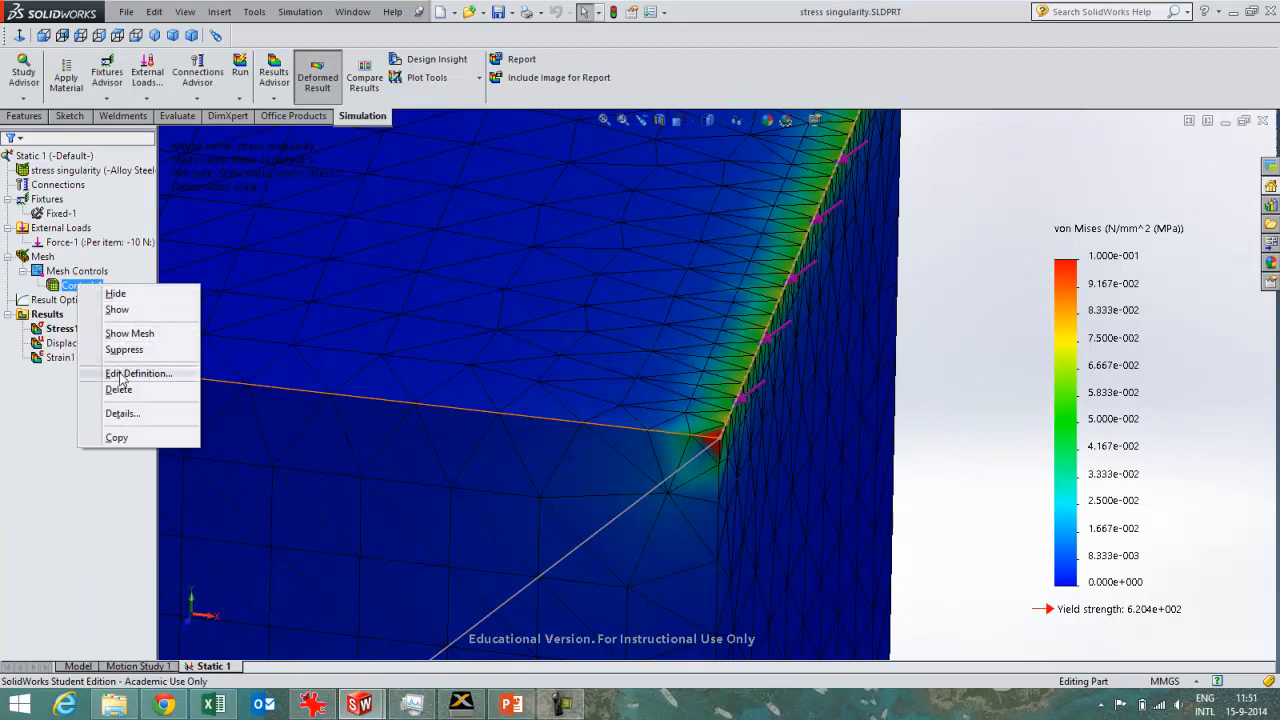
{"action": "left_click", "coordinate": [138, 373]}
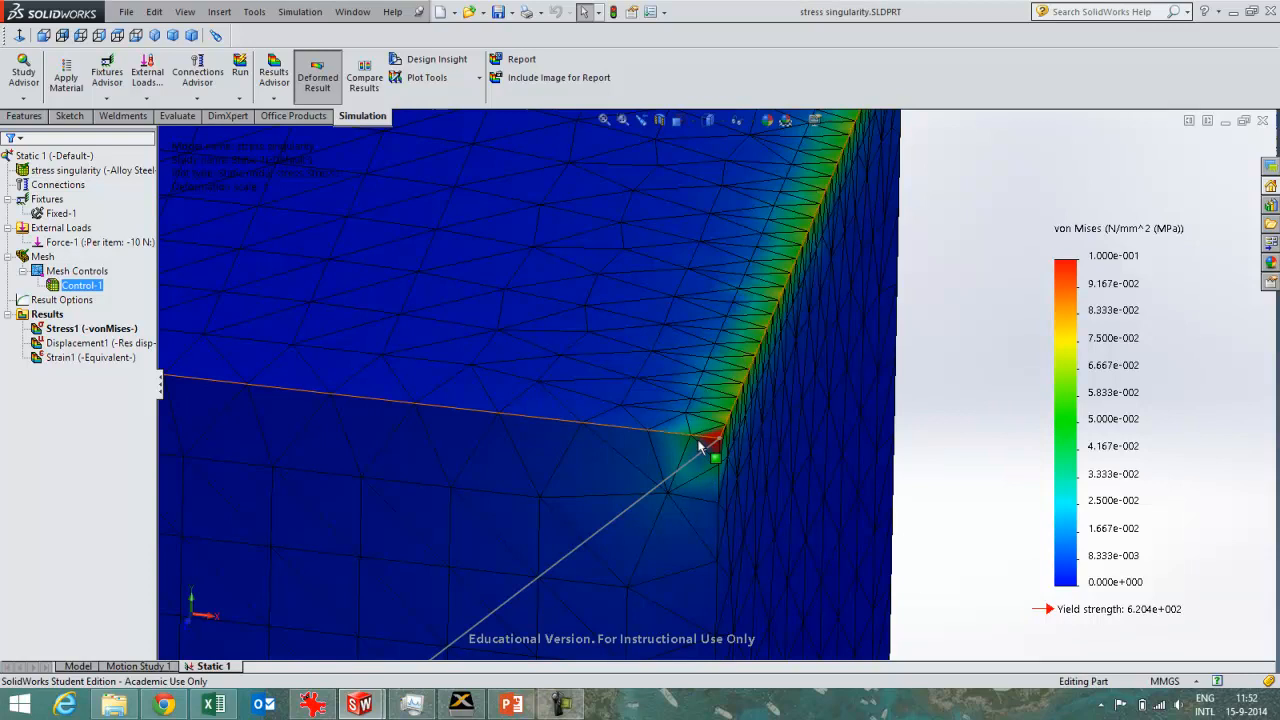
{"action": "mouse_move", "coordinate": [735, 405]}
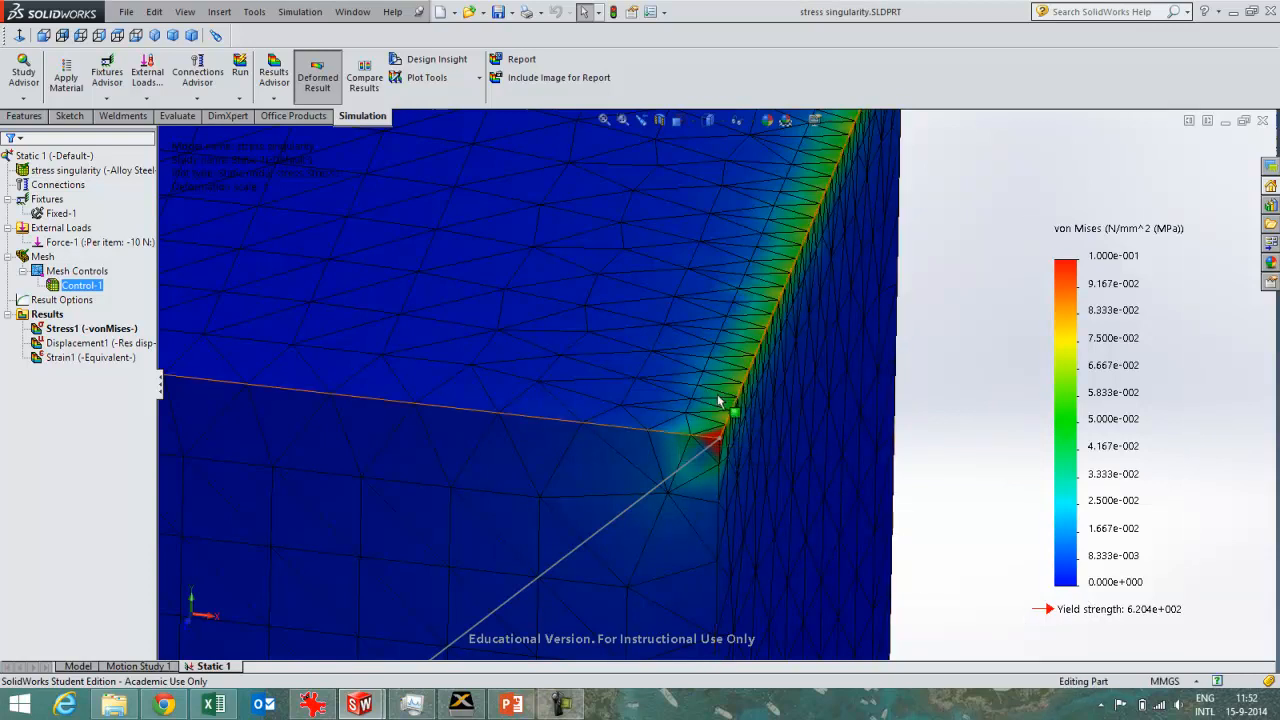
{"action": "mouse_move", "coordinate": [730, 390]}
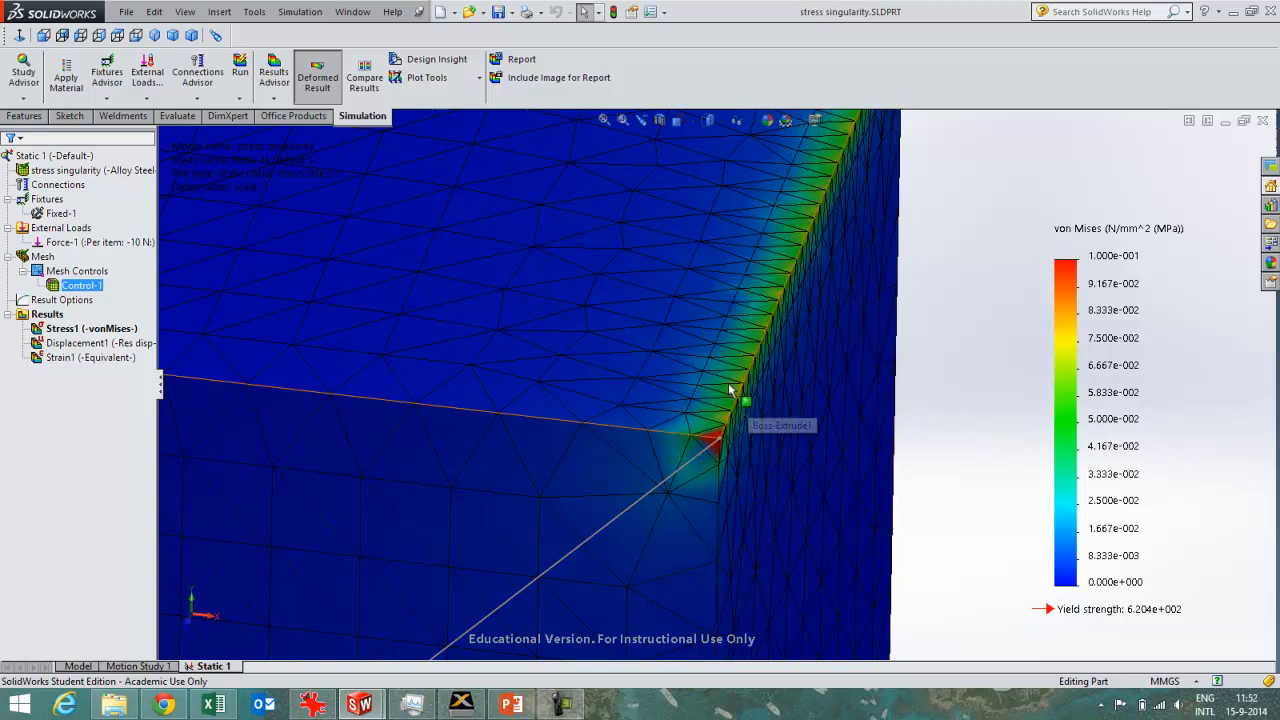
{"action": "right_click", "coordinate": [81, 285]}
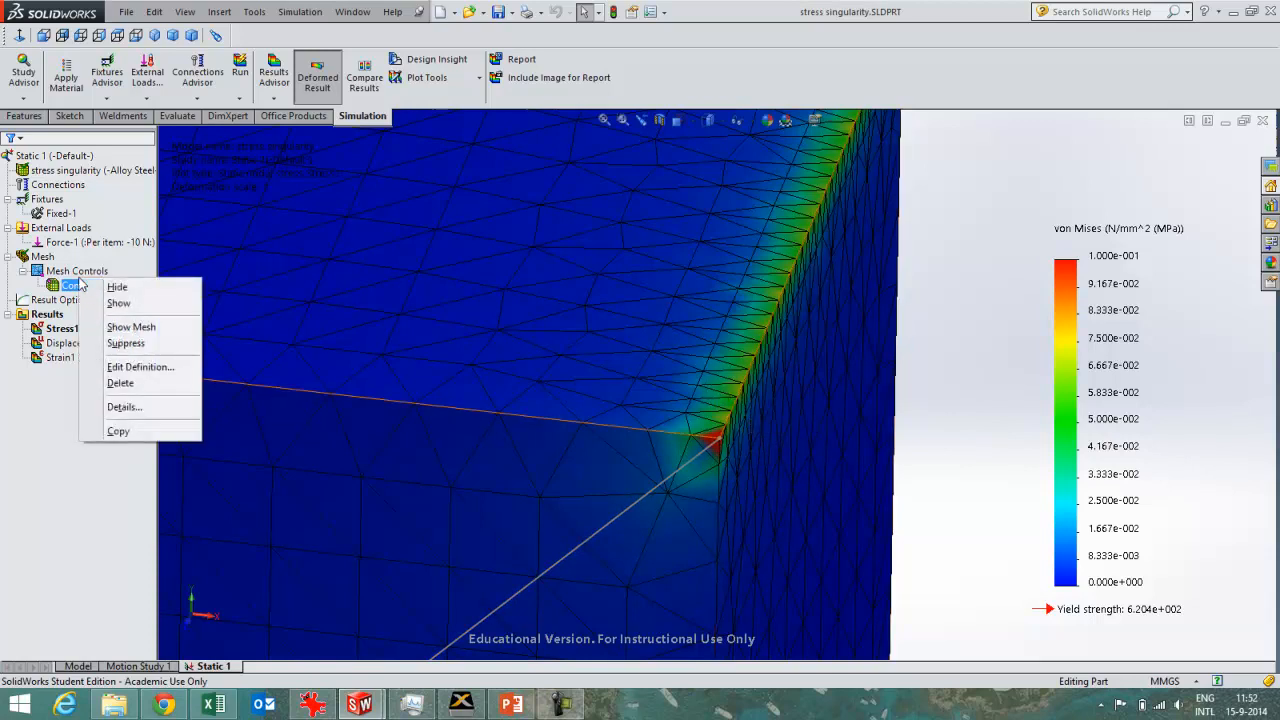
{"action": "mouse_move", "coordinate": [120, 330]}
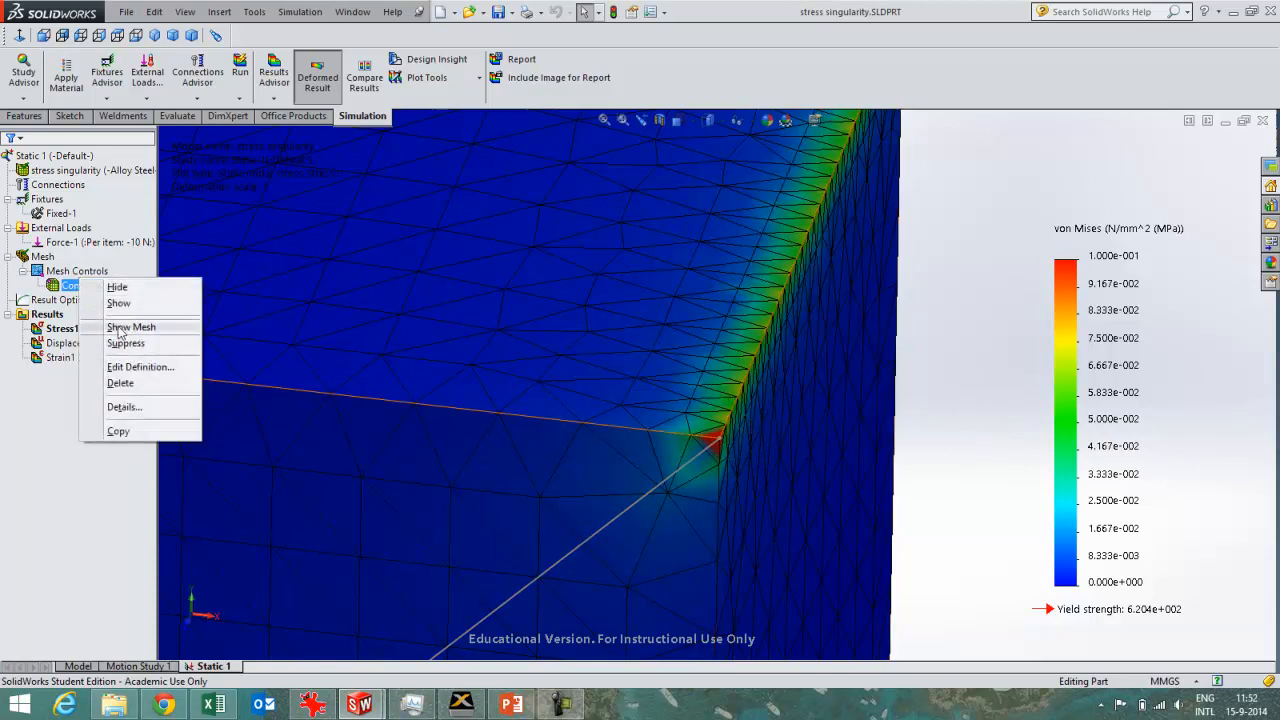
{"action": "mouse_move", "coordinate": [120, 372]}
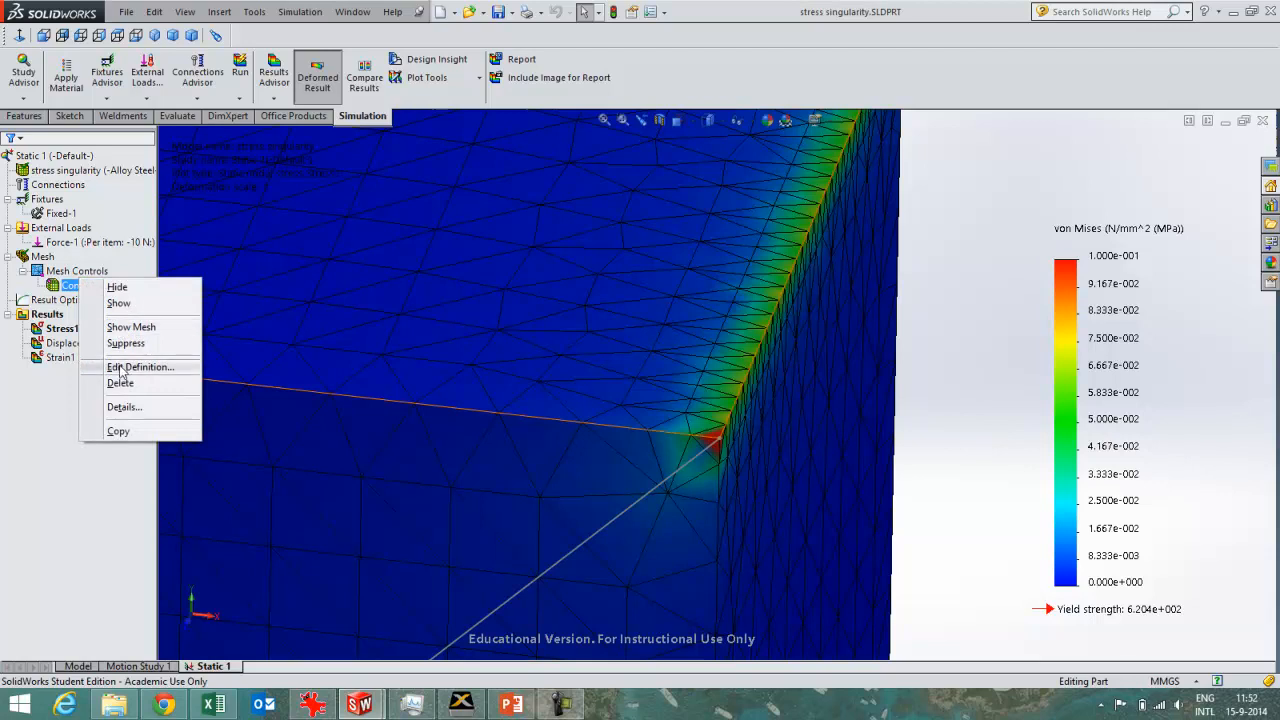
{"action": "mouse_move", "coordinate": [120, 373]}
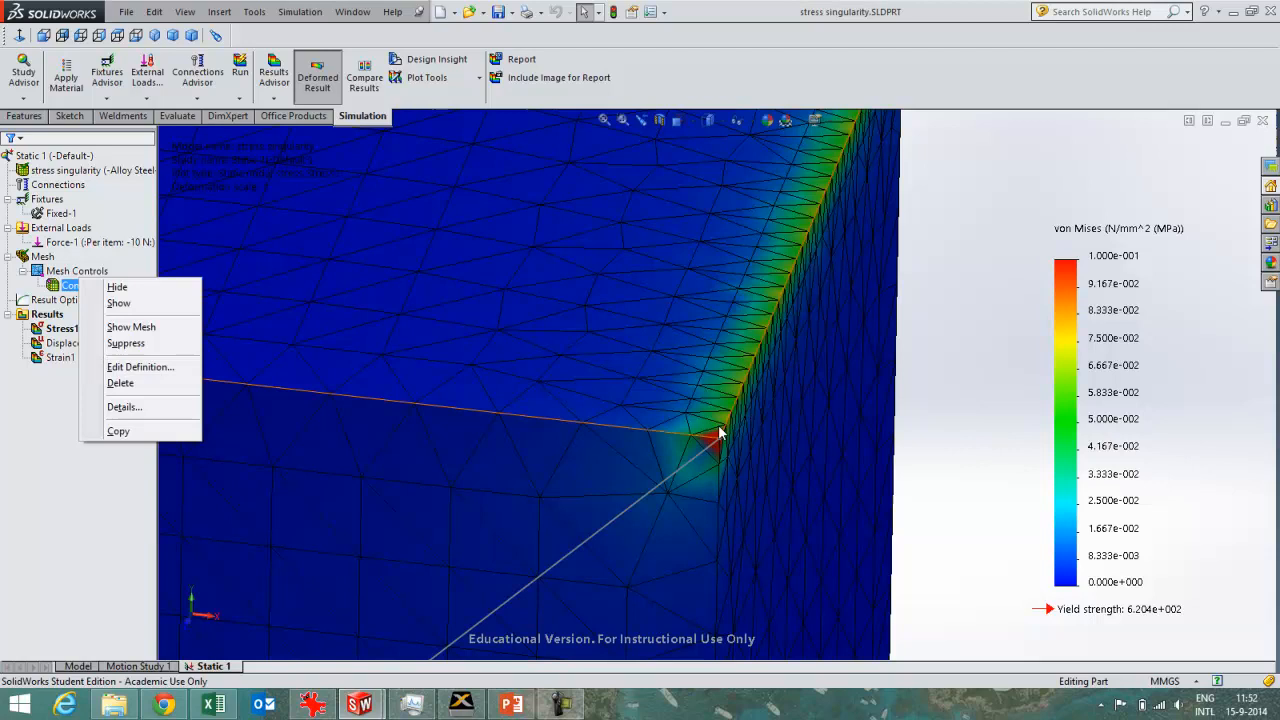
{"action": "mouse_move", "coordinate": [748, 387]}
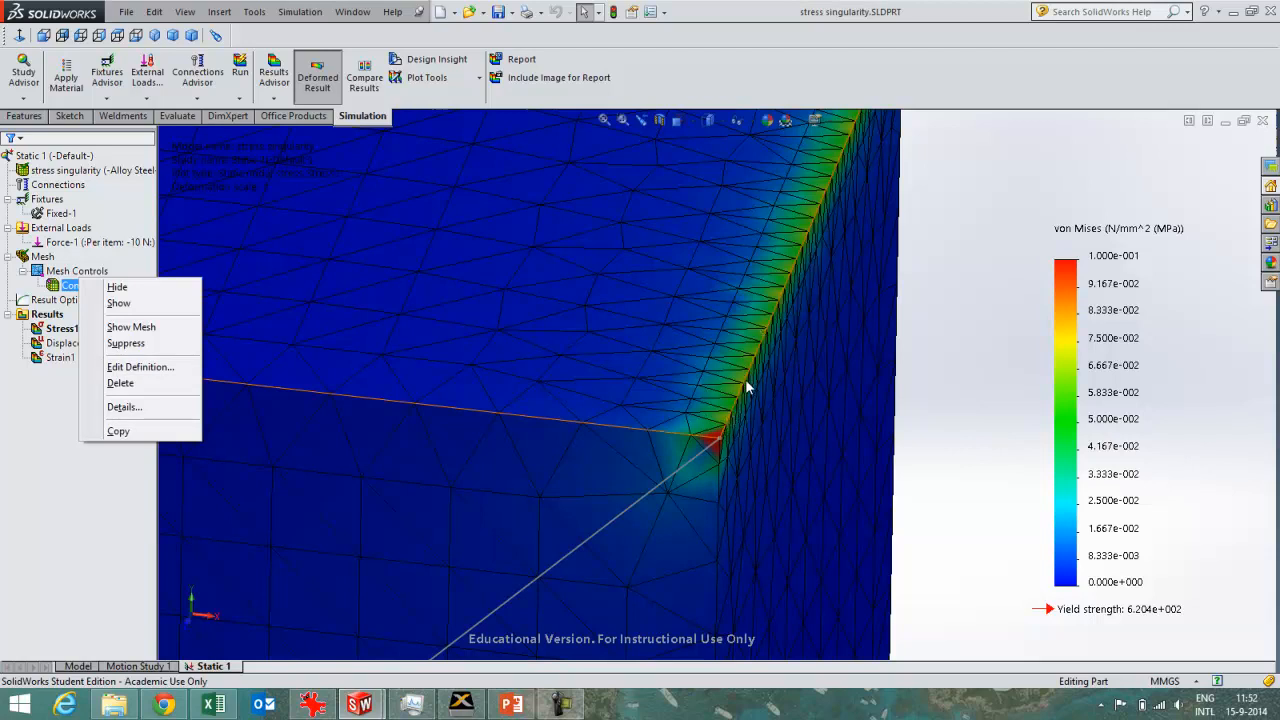
{"action": "mouse_move", "coordinate": [758, 383]}
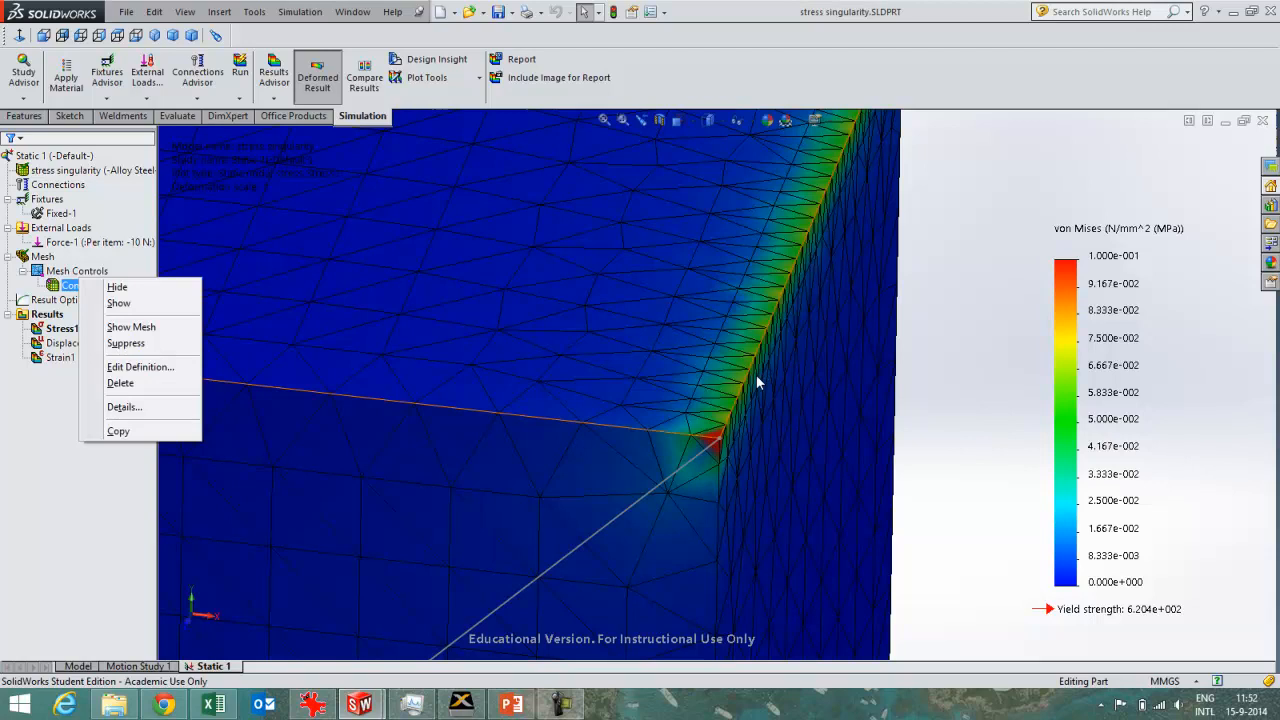
{"action": "mouse_move", "coordinate": [726, 420]}
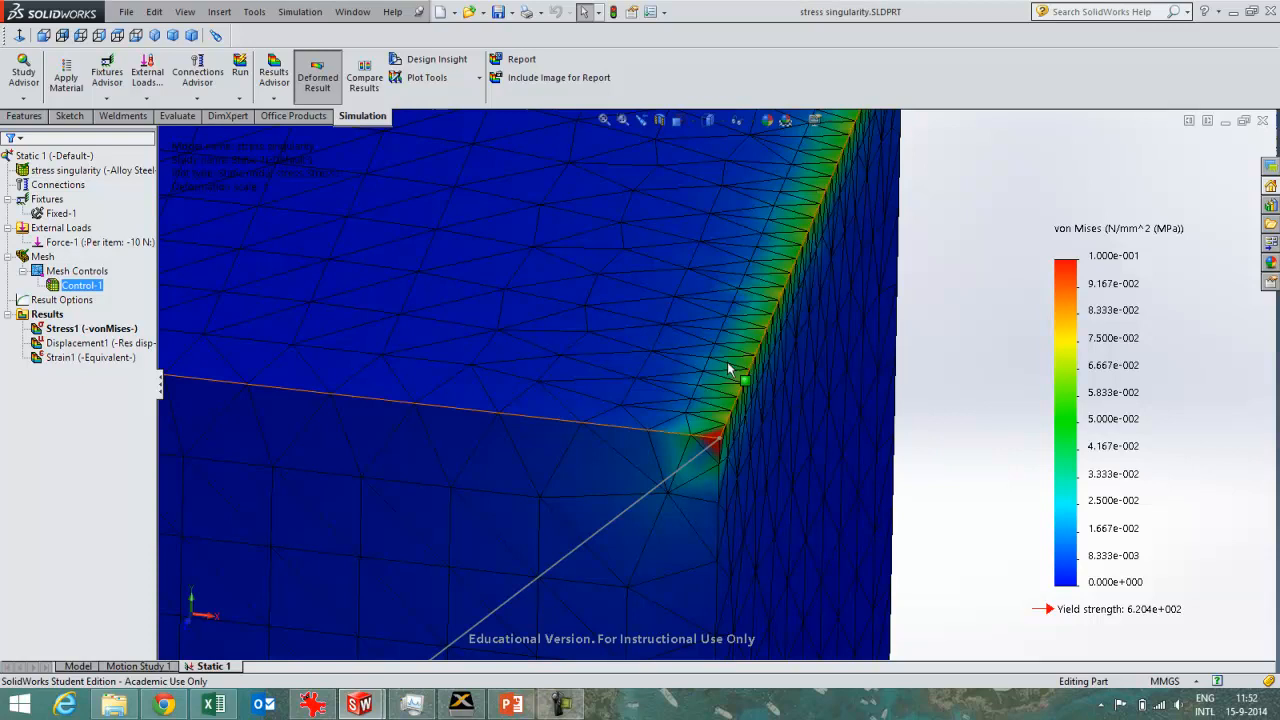
{"action": "mouse_move", "coordinate": [852, 478]}
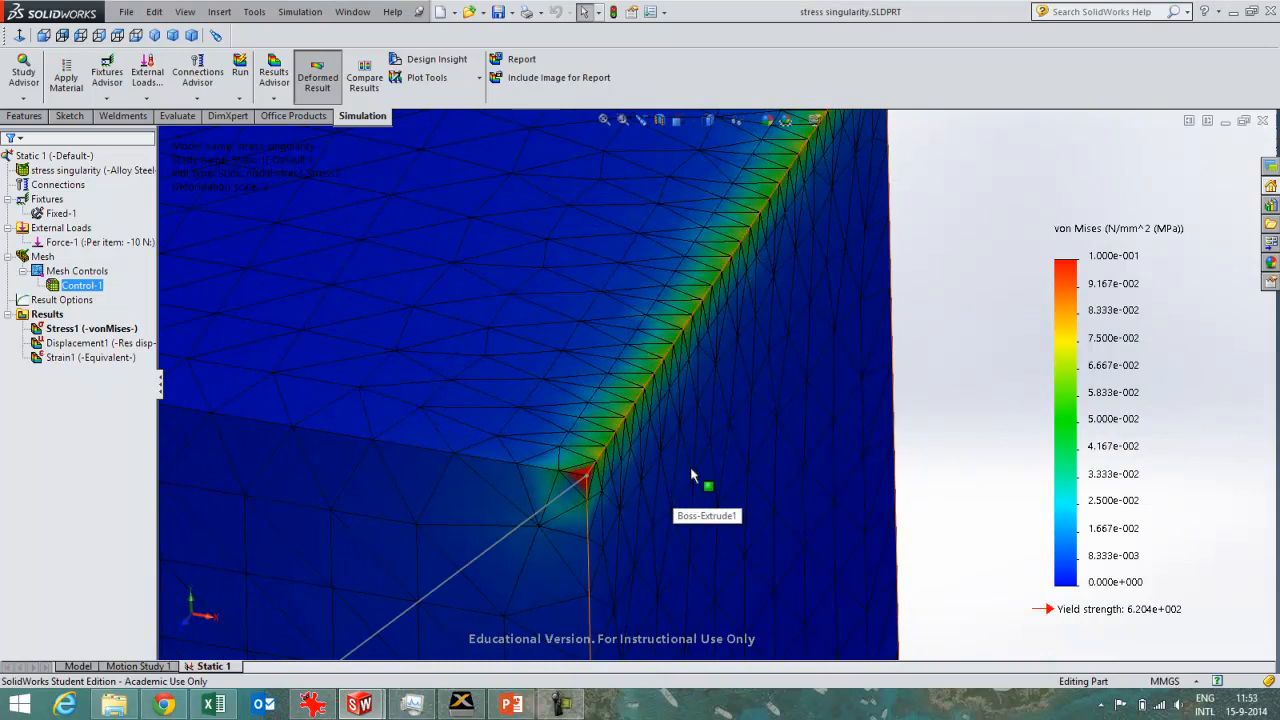
Edit the definition of mesh control Control-1 to refine the loaded edge
{"action": "left_click", "coordinate": [90, 357]}
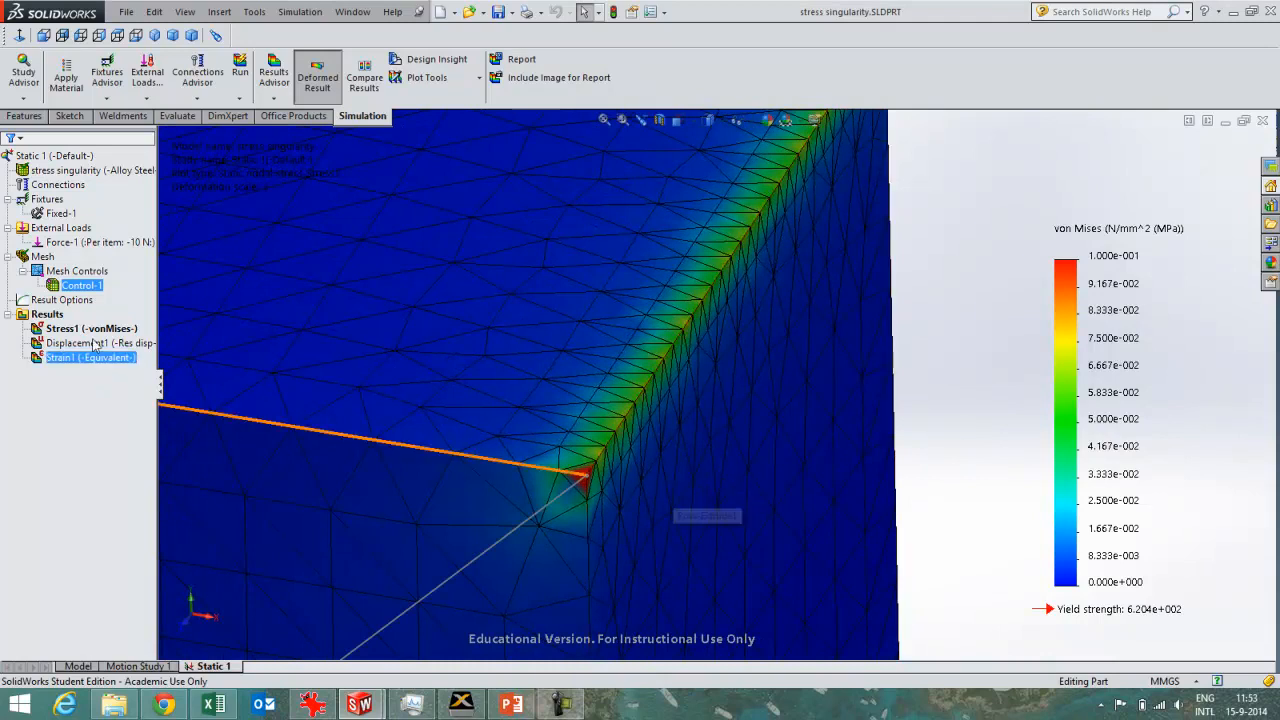
{"action": "right_click", "coordinate": [80, 285]}
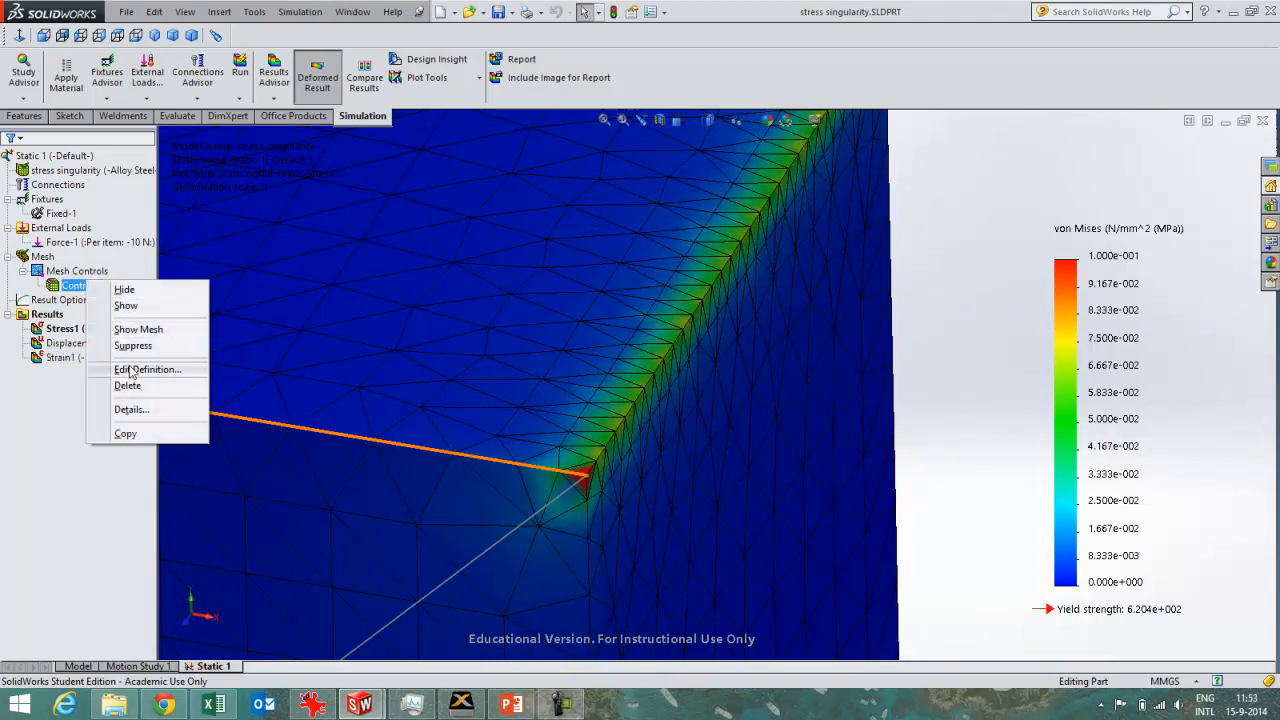
{"action": "left_click", "coordinate": [148, 369]}
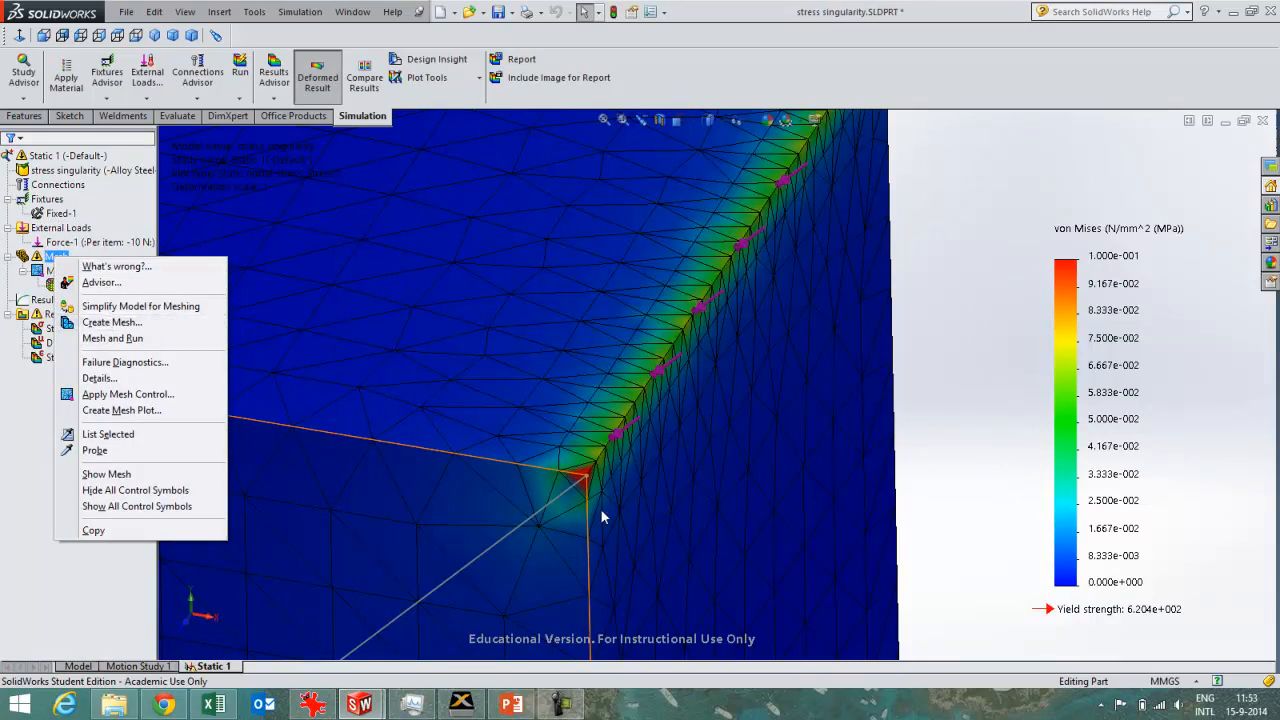
Create the refined mesh and rotate the view around the loaded edge
{"action": "left_click", "coordinate": [112, 322]}
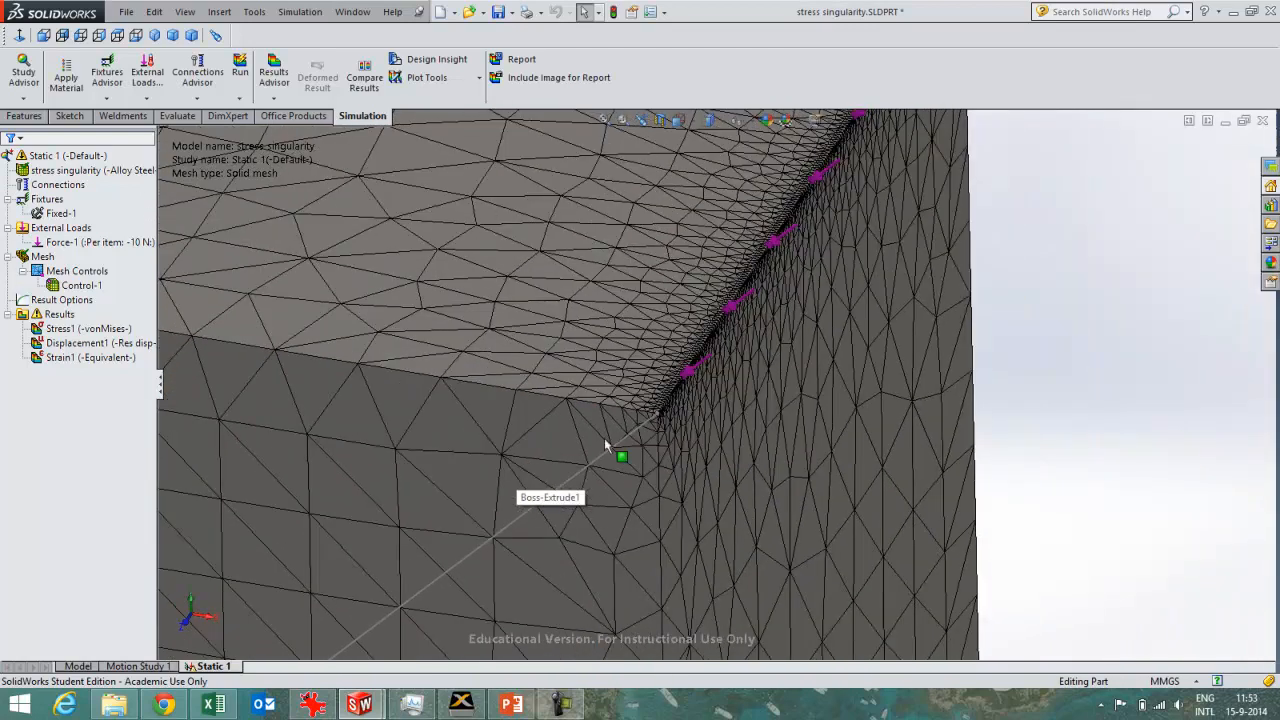
{"action": "left_click_drag", "start_coordinate": [605, 445], "coordinate": [690, 385]}
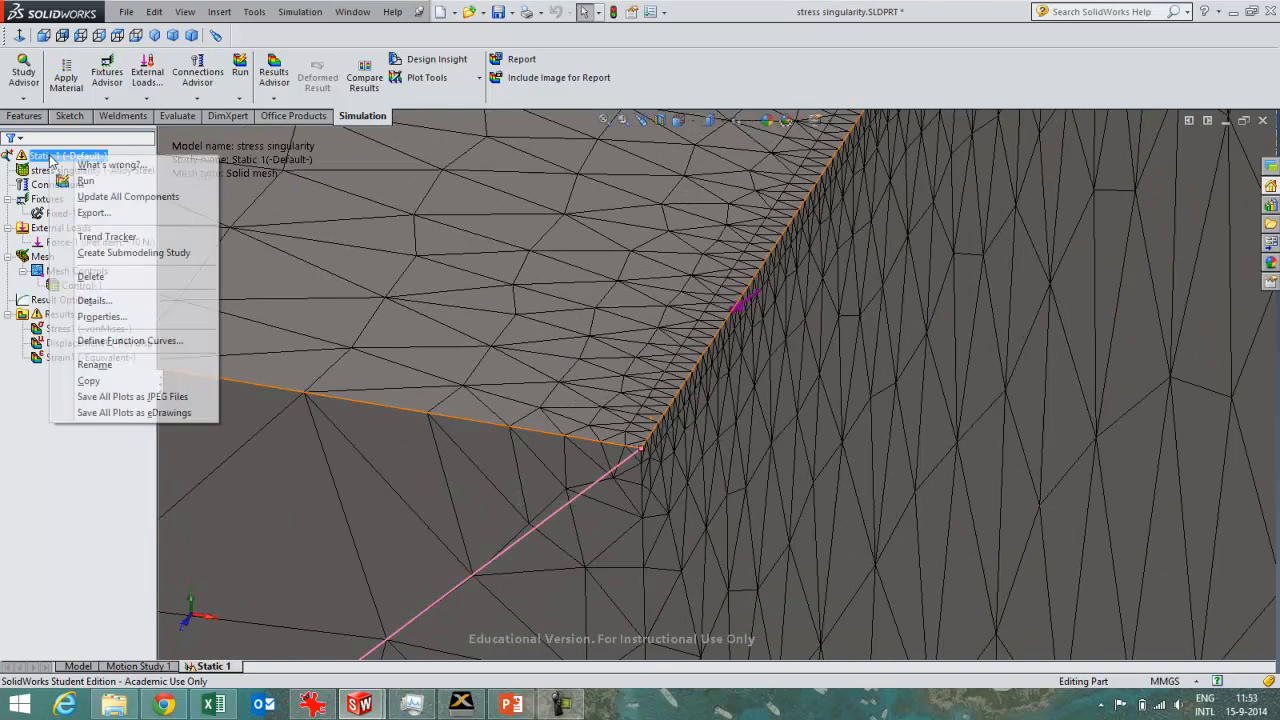
Run the Static 1 study on the new refined mesh
{"action": "left_click", "coordinate": [86, 180]}
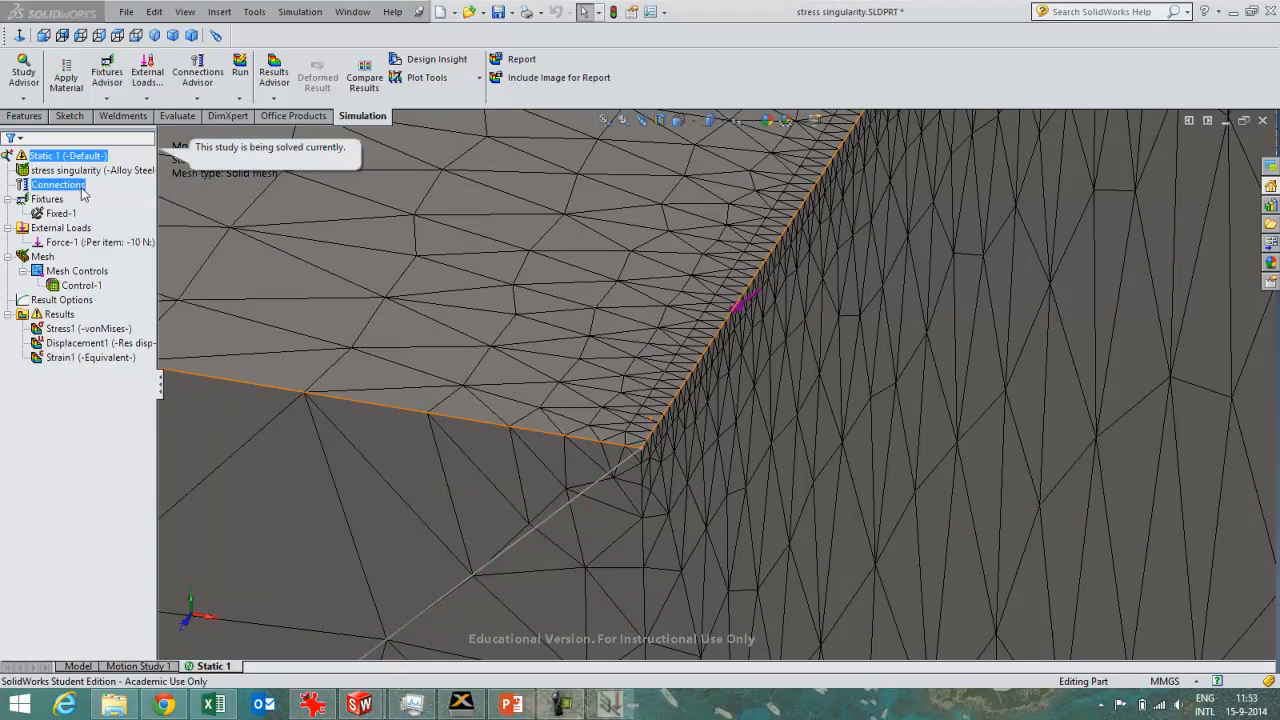
{"action": "left_click", "coordinate": [240, 71]}
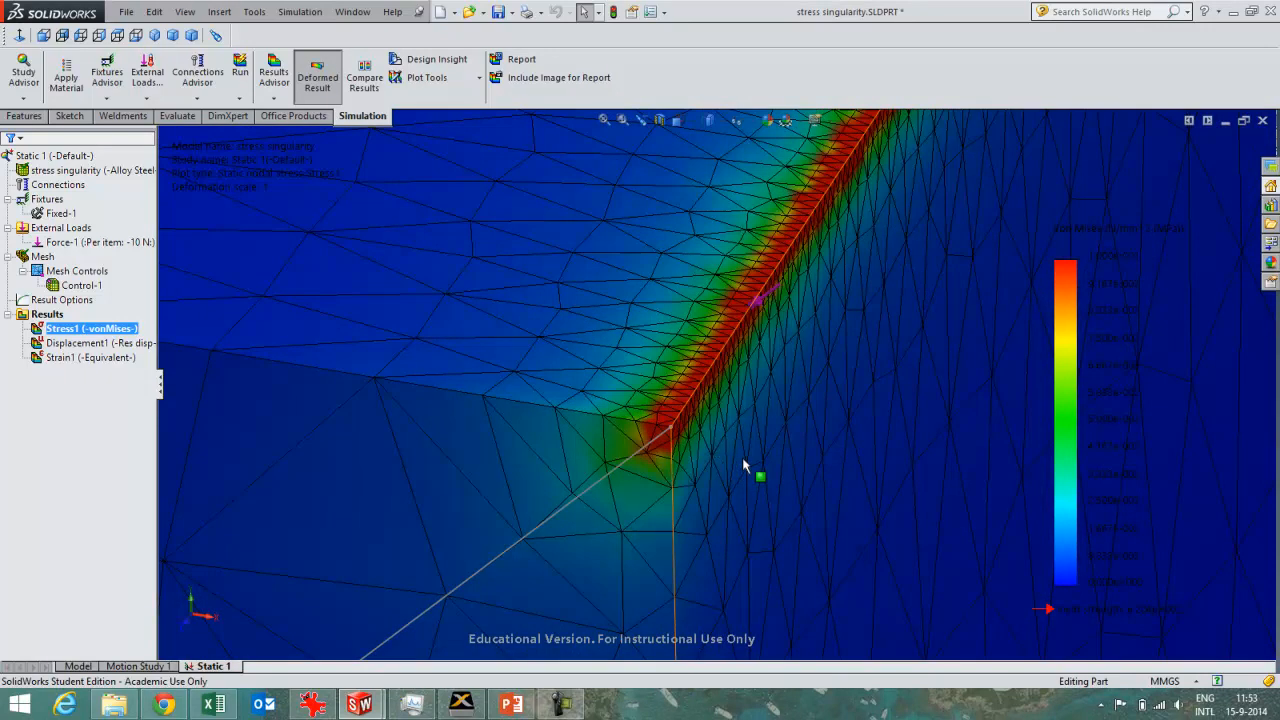
{"action": "mouse_move", "coordinate": [883, 473]}
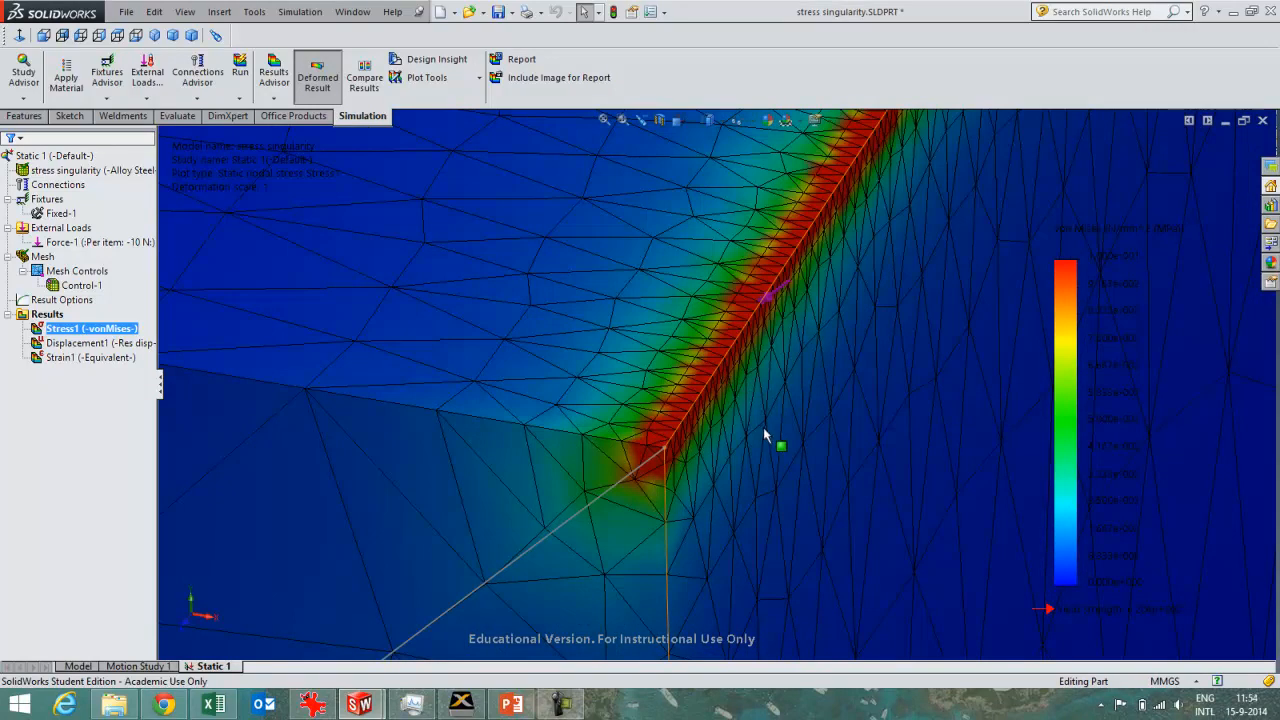
{"action": "mouse_move", "coordinate": [770, 435]}
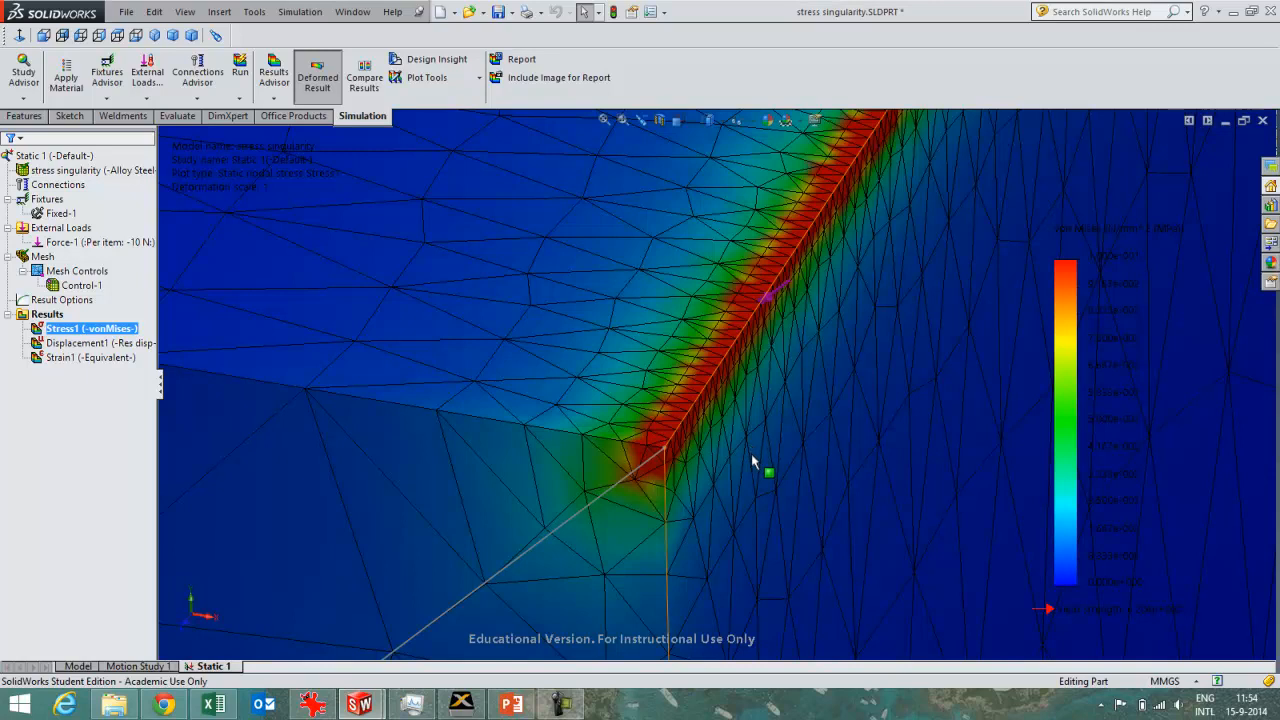
{"action": "mouse_move", "coordinate": [755, 462]}
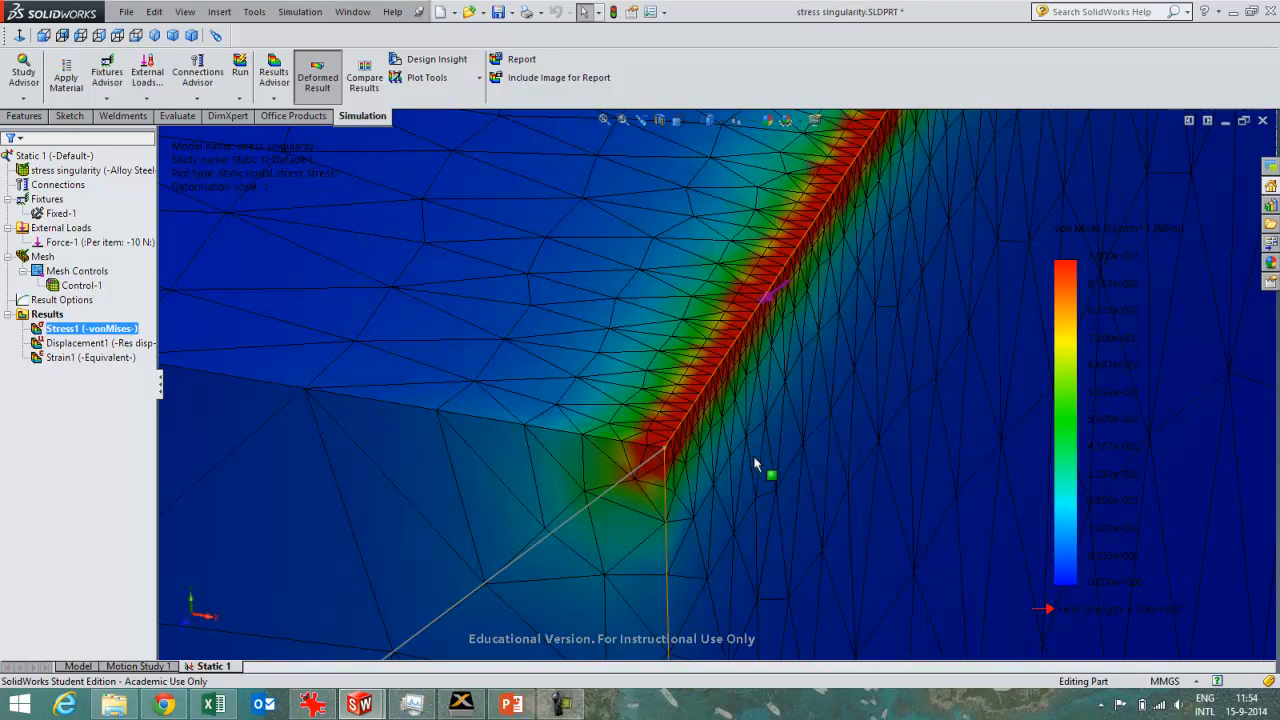